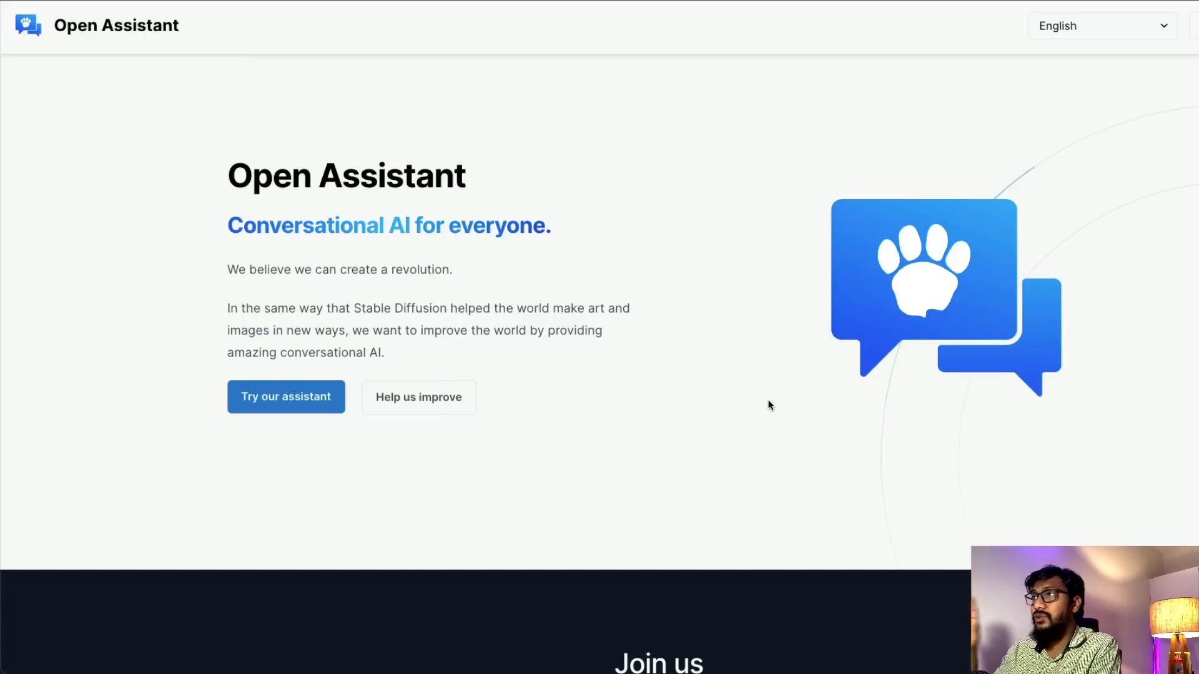
mouse_move(627, 290)
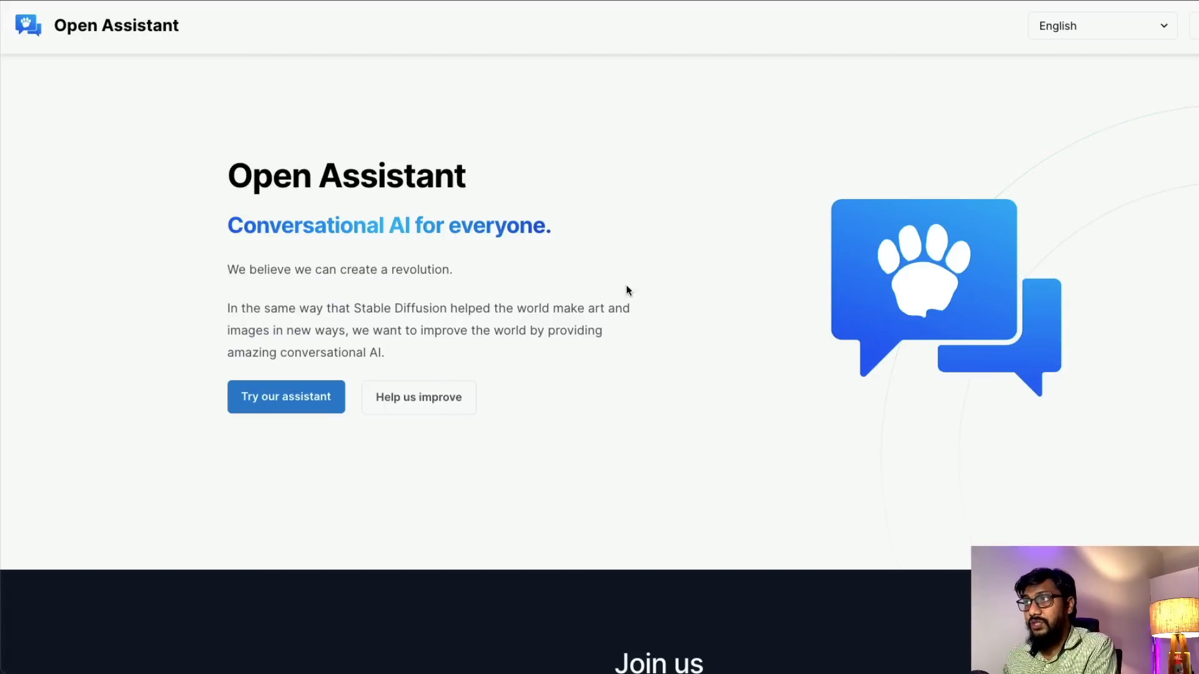
Step: Highlight the Stable Diffusion paragraph, then go to the email/Discord sign-in page
drag(227, 308, 384, 352)
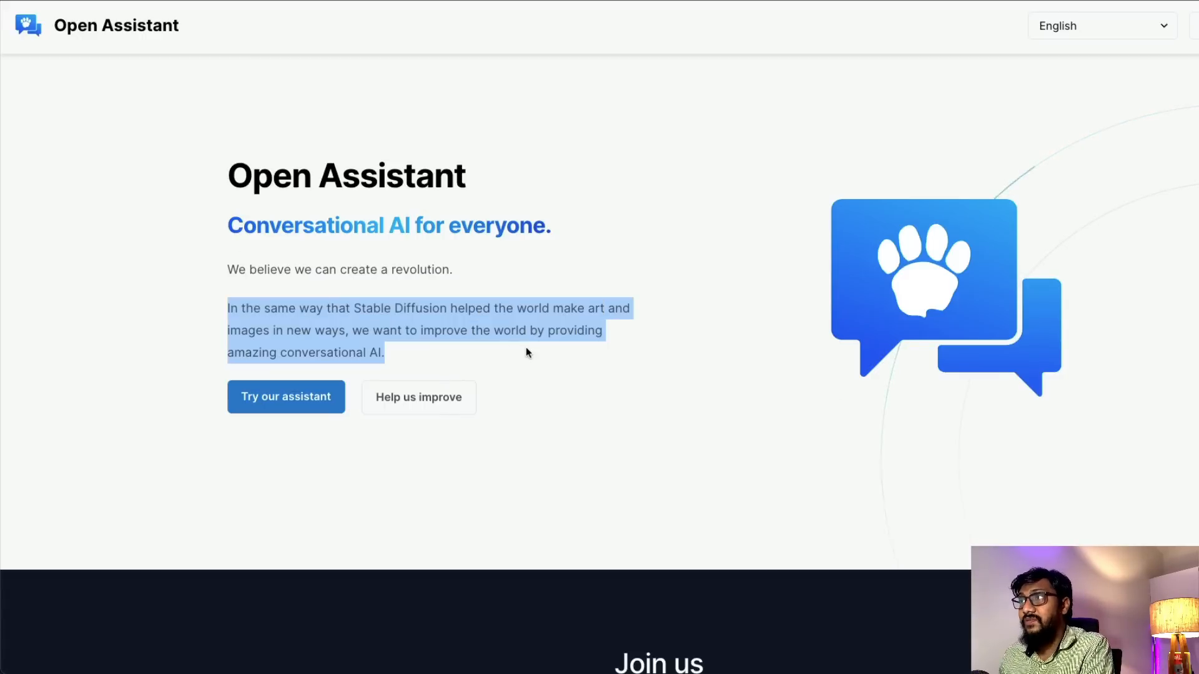
click(526, 330)
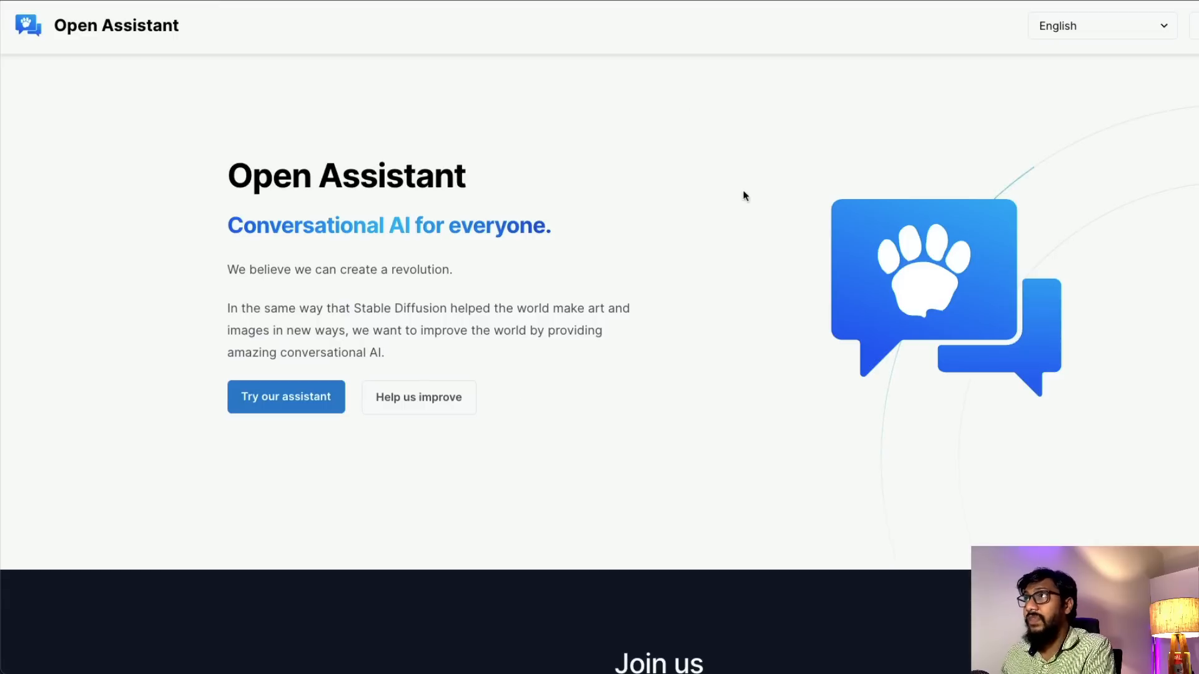
mouse_move(525, 103)
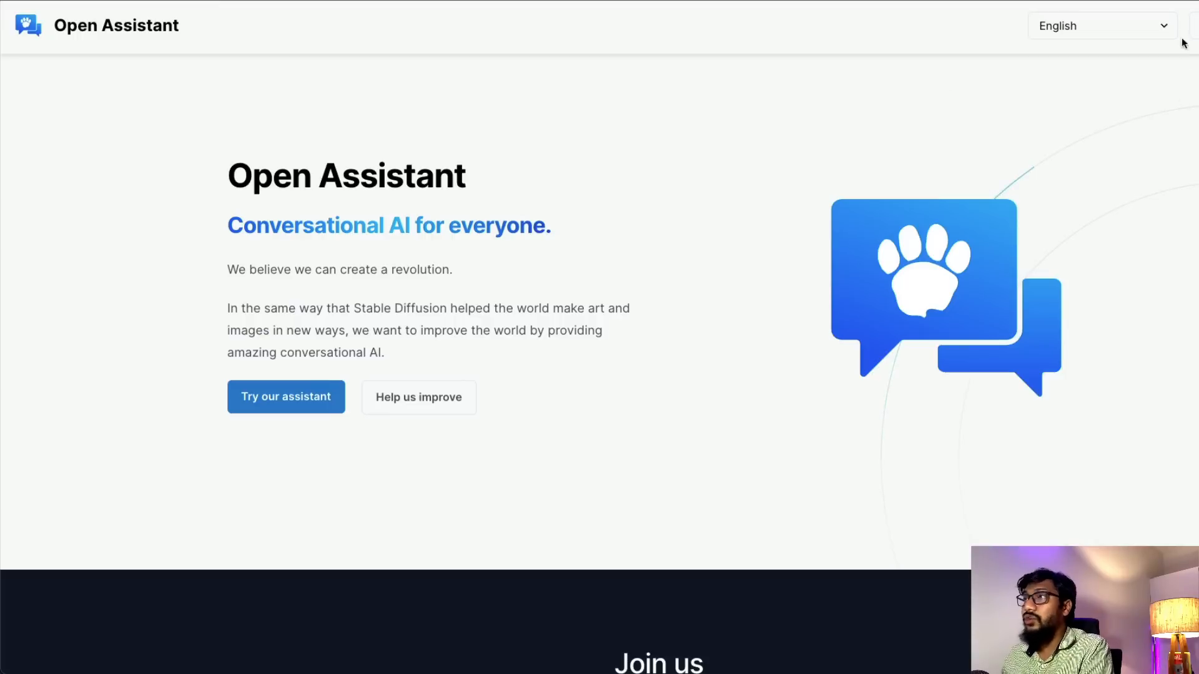
click(285, 396)
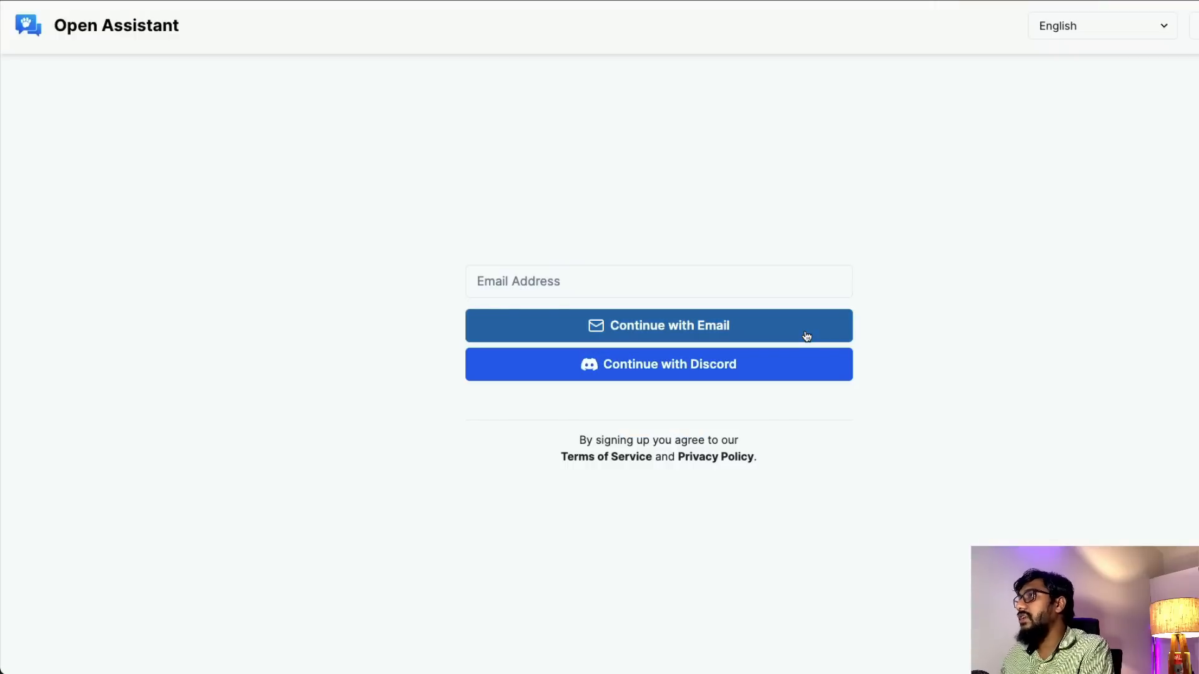
Step: Sign in with Discord and browse the Dashboard's tasks and leaderboard
click(657, 364)
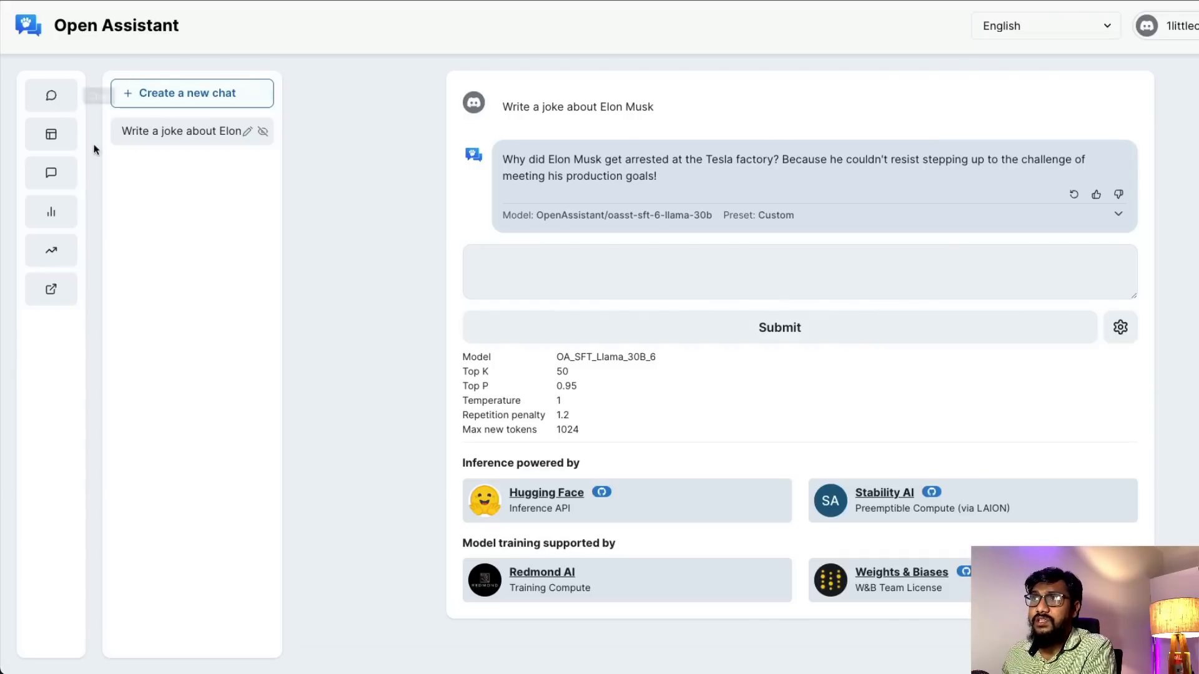
click(50, 134)
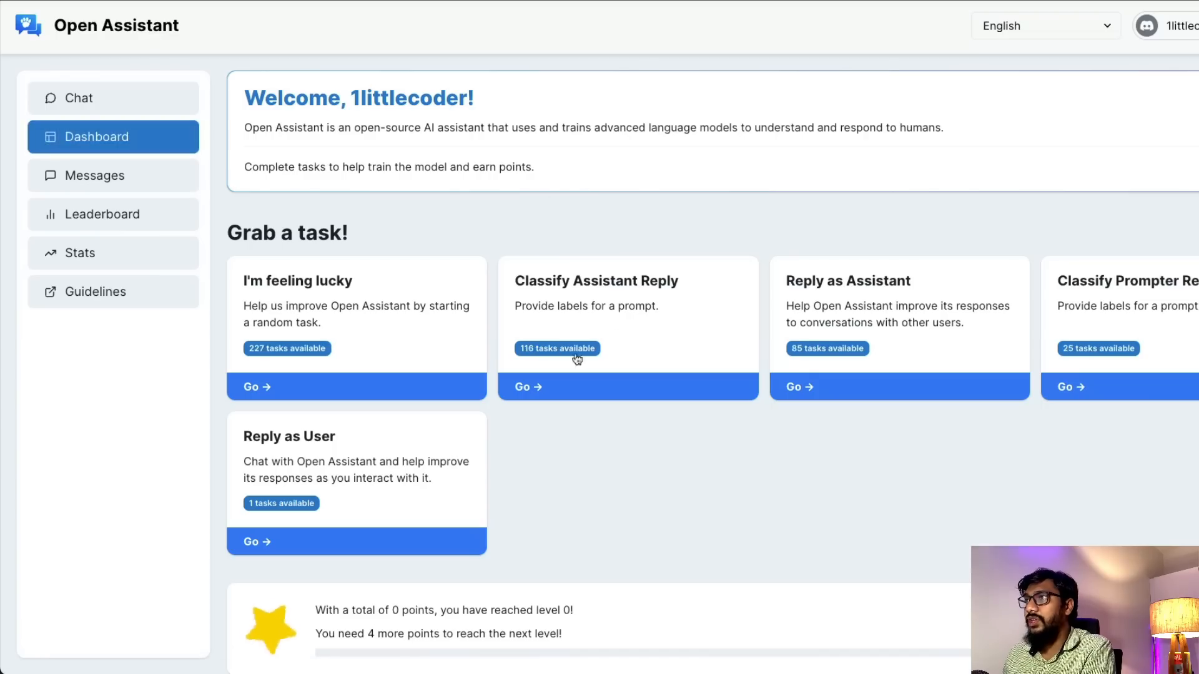
scroll(down, 3)
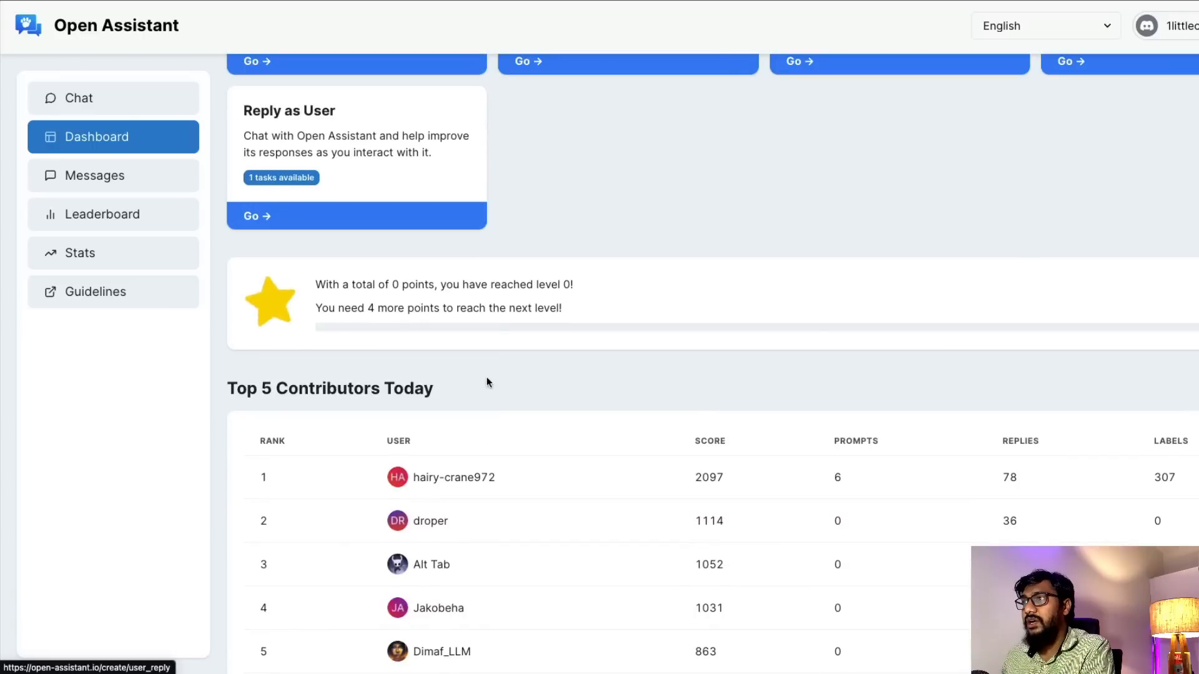
scroll(down, 3)
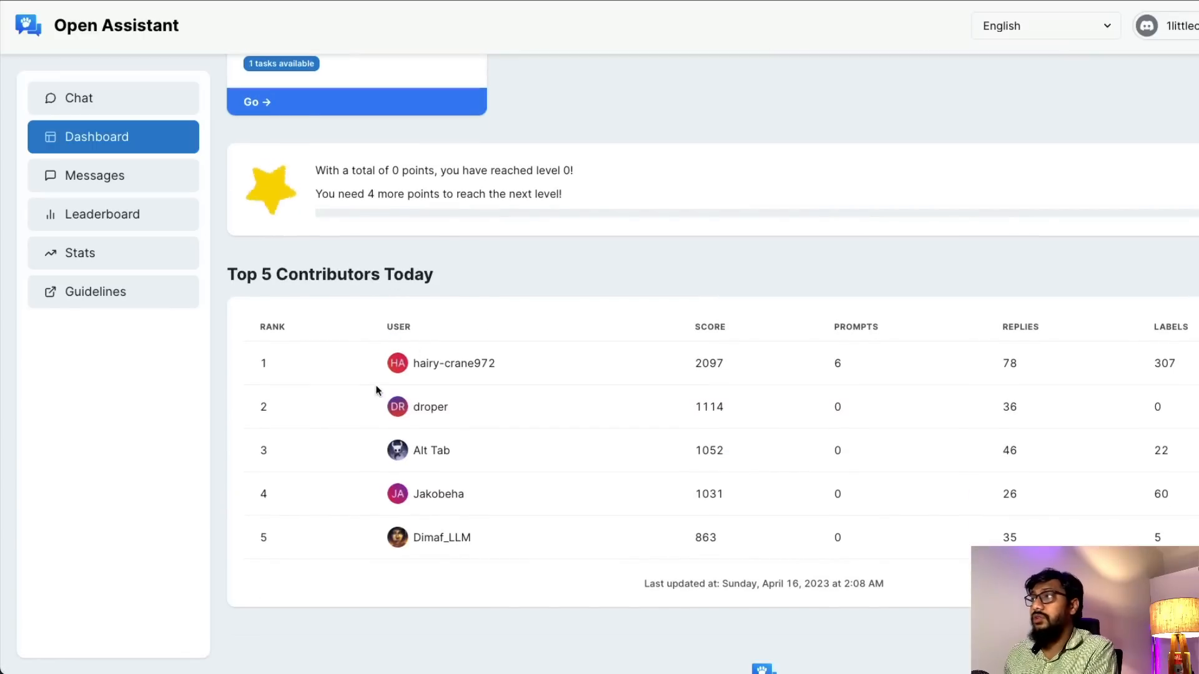
scroll(up, 3)
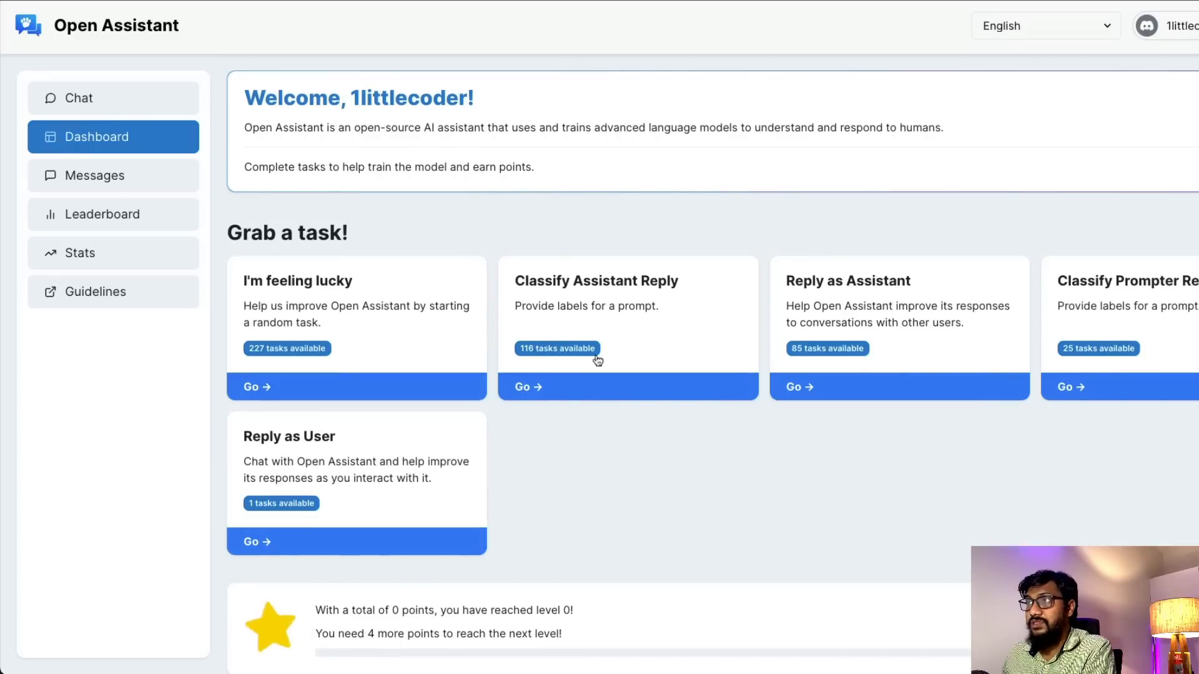
mouse_move(406, 261)
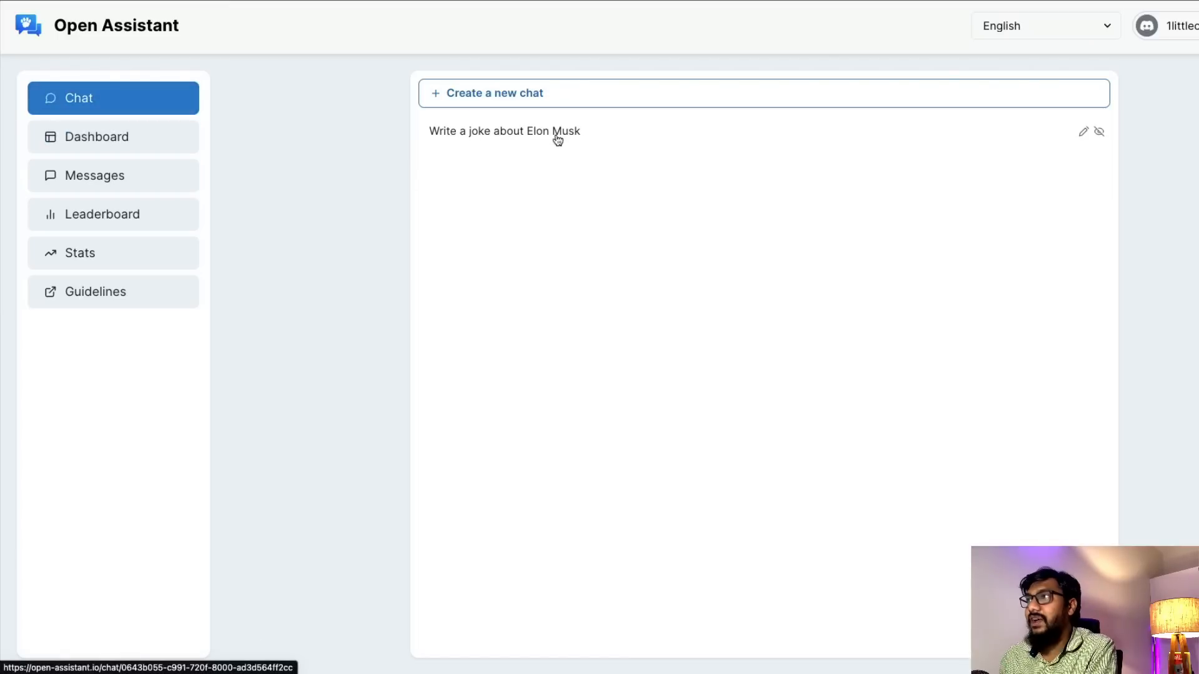
mouse_move(675, 157)
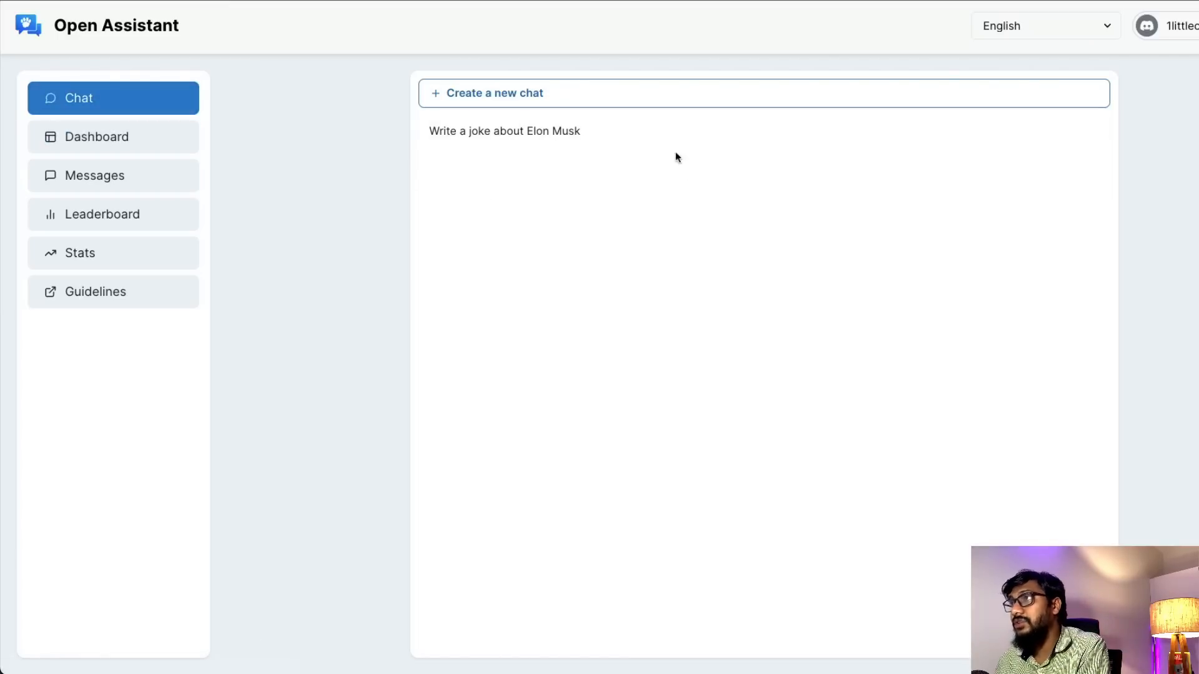
Step: Open the 'Write a joke about Elon Musk' chat and highlight the Tesla factory joke
click(504, 131)
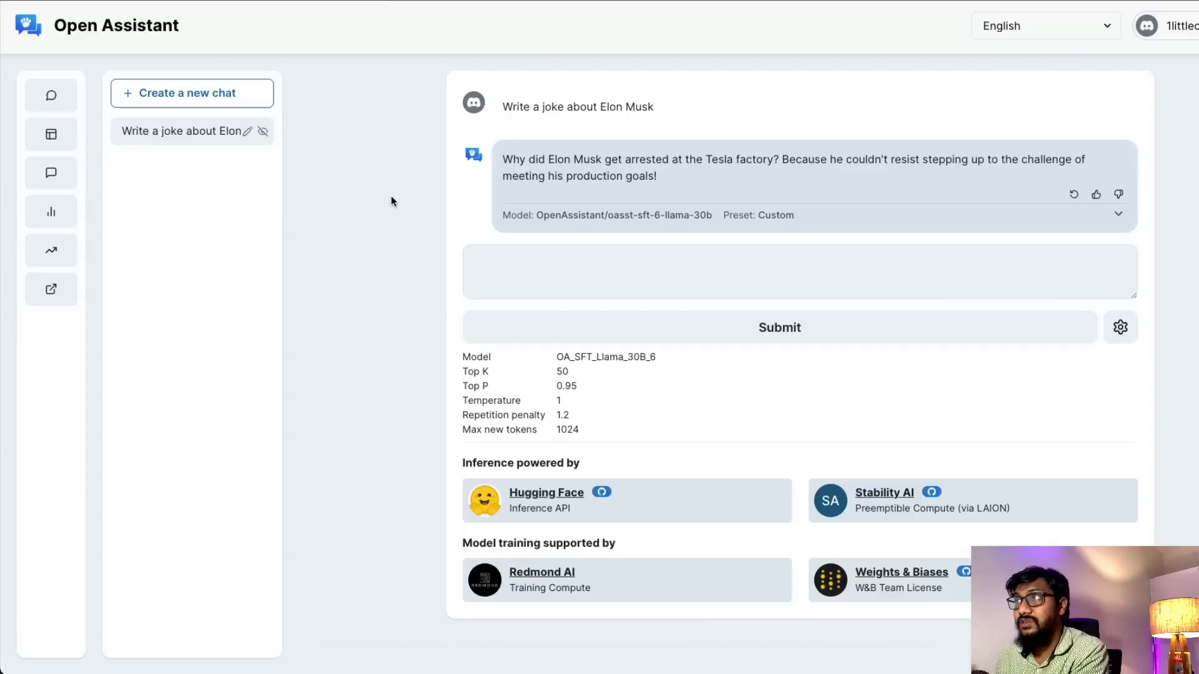
mouse_move(483, 126)
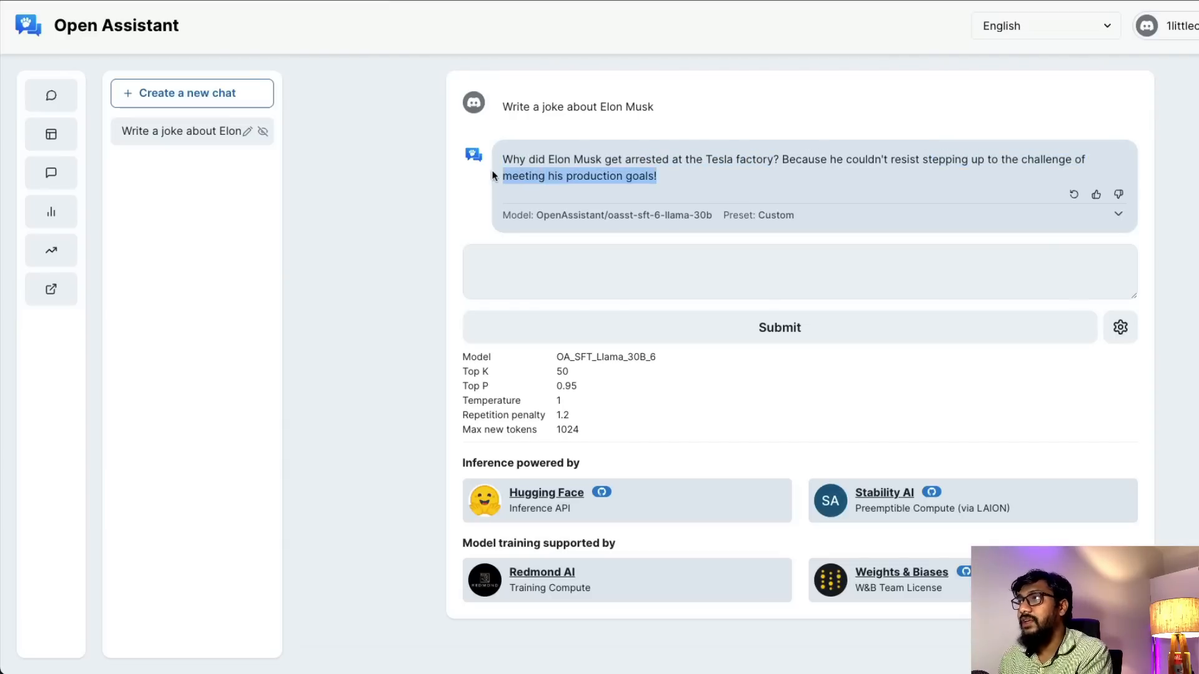
click(685, 174)
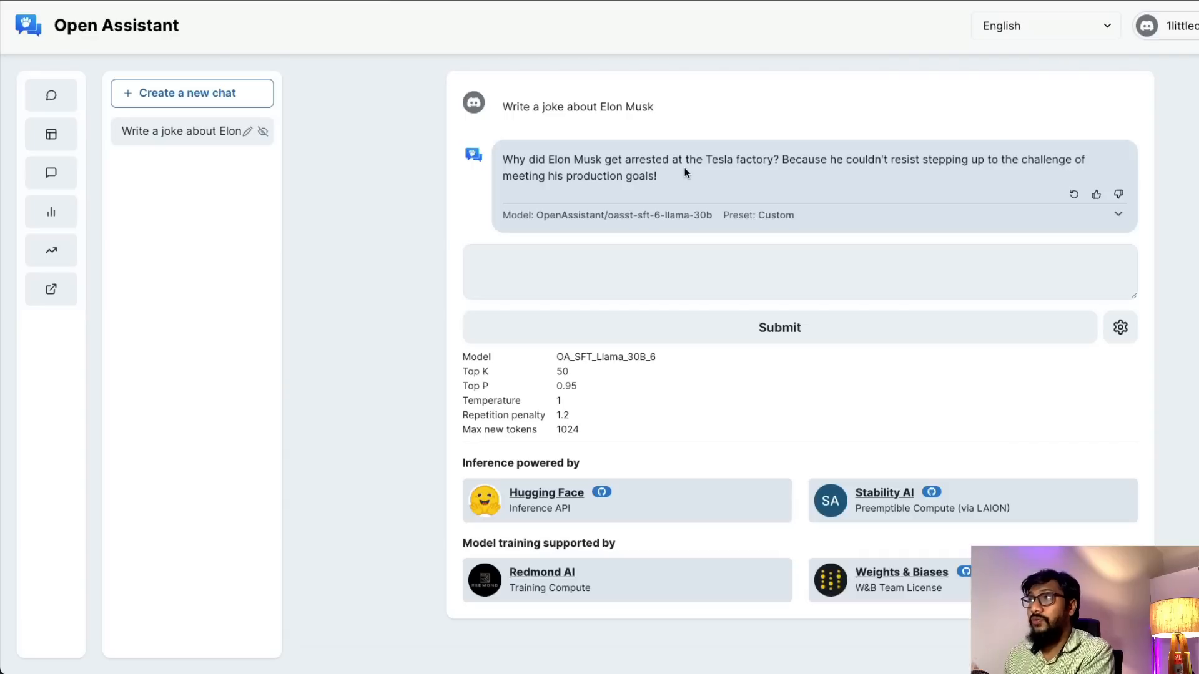
drag(504, 159, 657, 176)
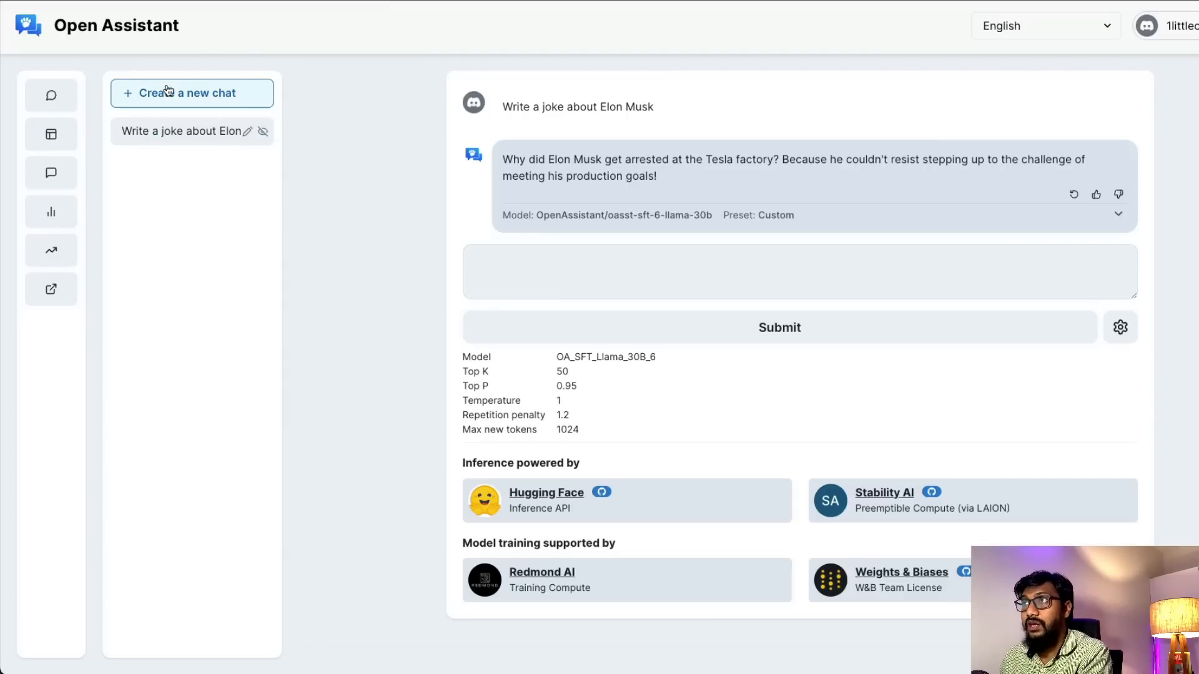
Step: Create a new chat and inspect the OA_SFT_Llama_30B_6 model setting
click(192, 93)
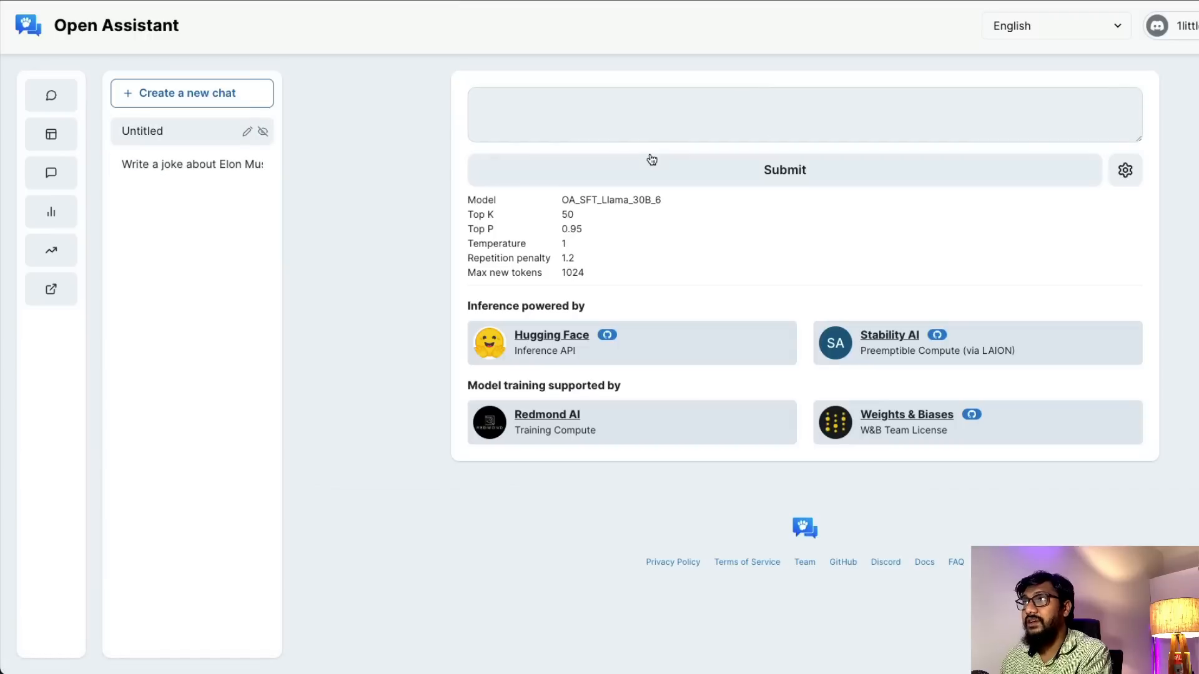
mouse_move(626, 215)
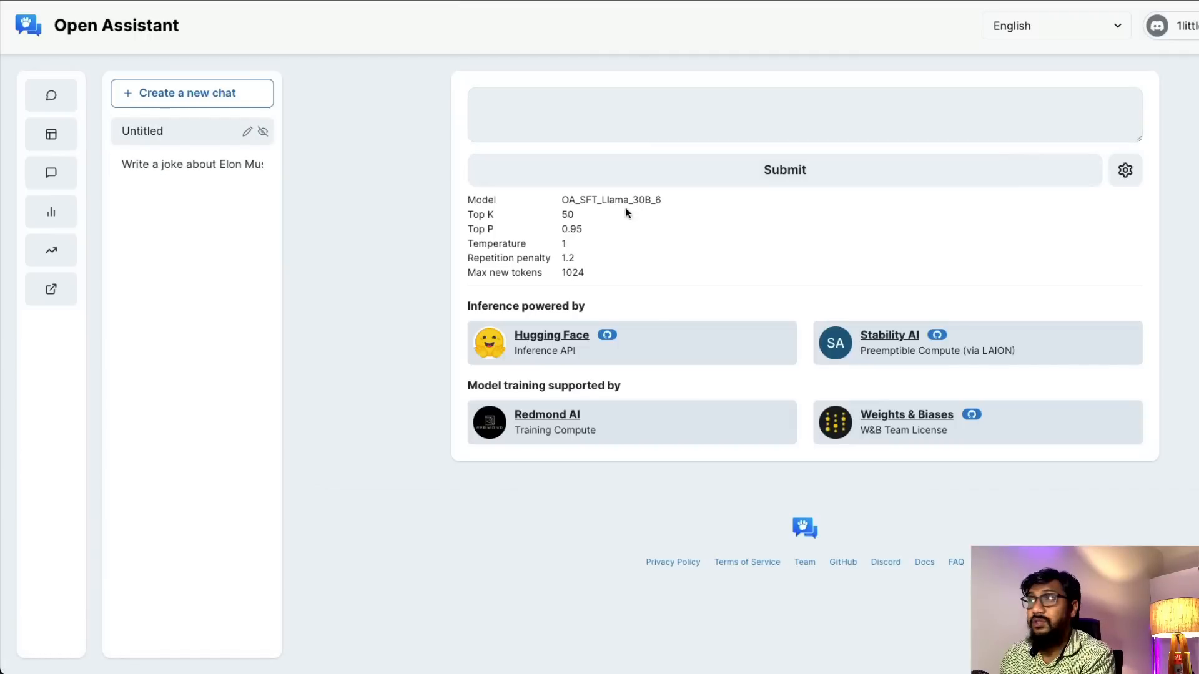
double_click(581, 200)
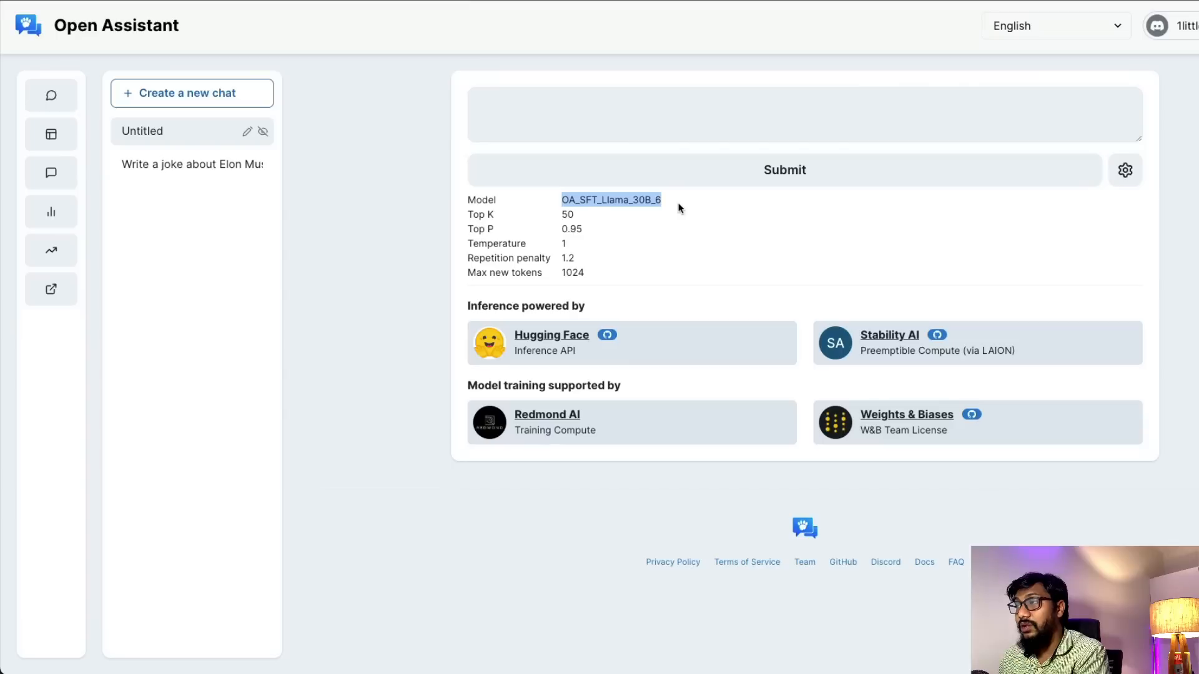
click(567, 214)
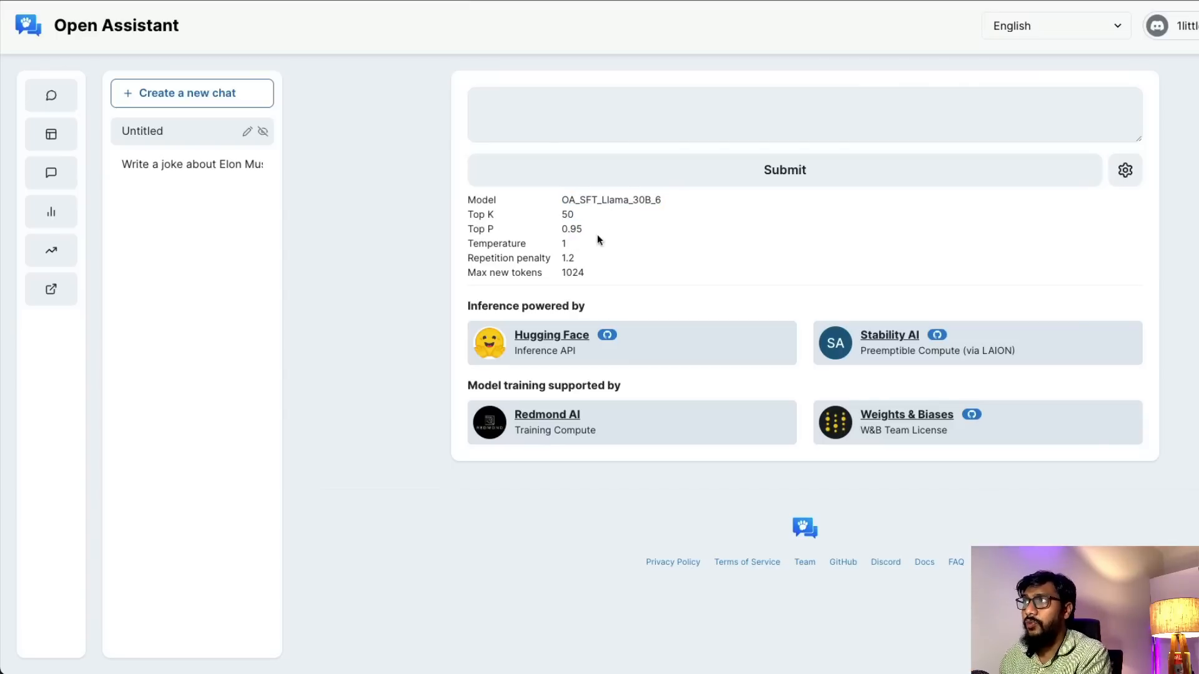
mouse_move(603, 263)
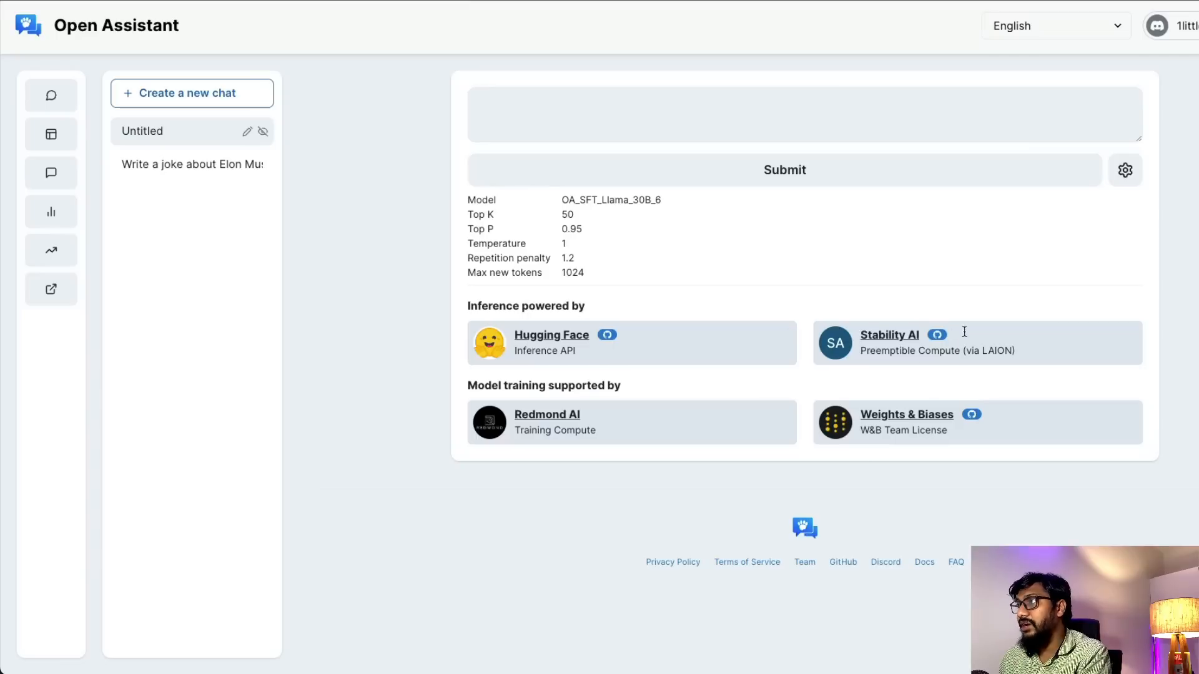
mouse_move(719, 370)
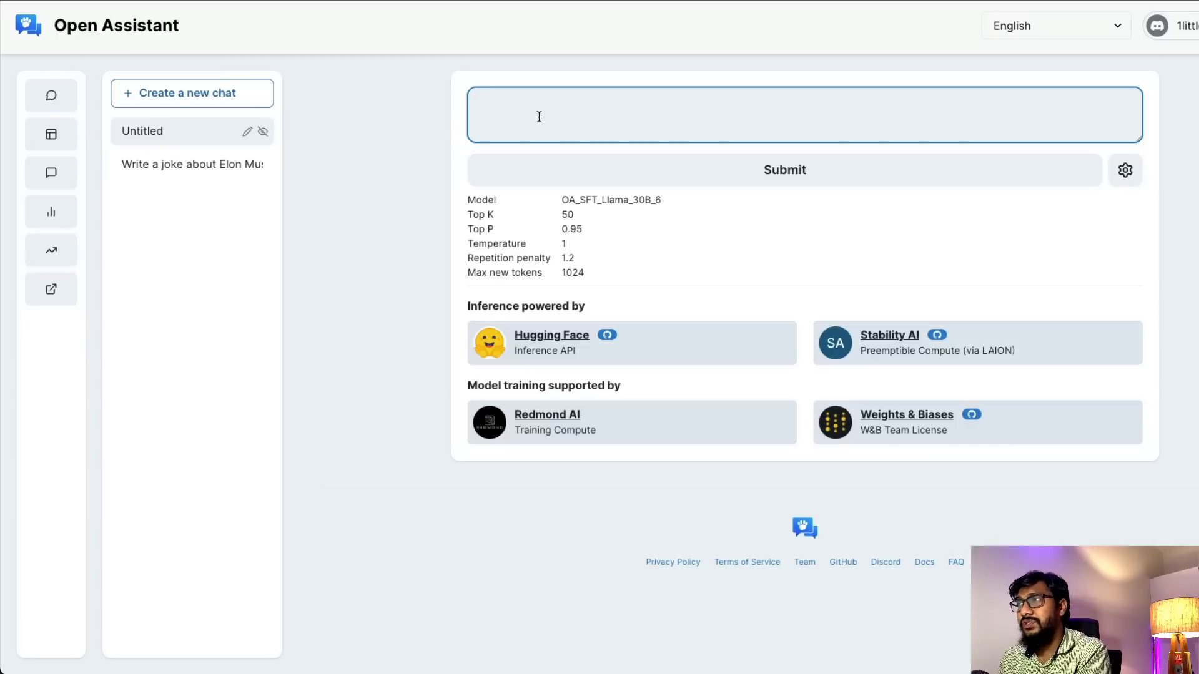
Step: Submit the prompt 'Write a joke about Elon Musk starting a new company called X.AI?'
text(Write a joke about)
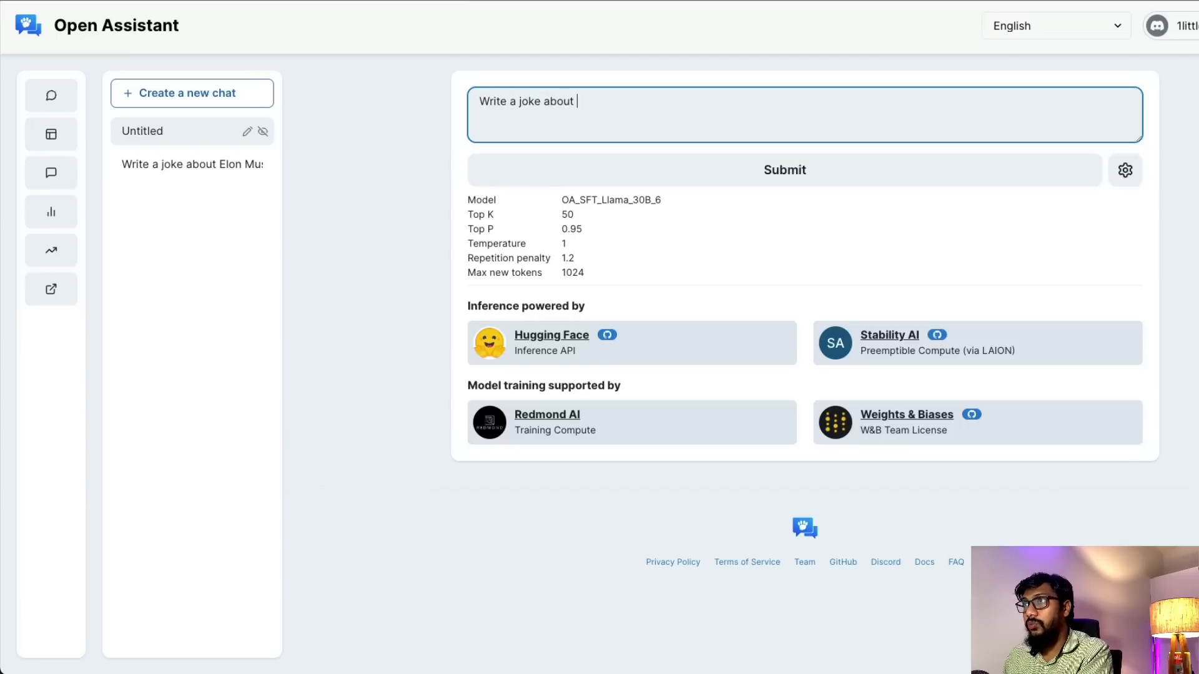
text(Elon Musk)
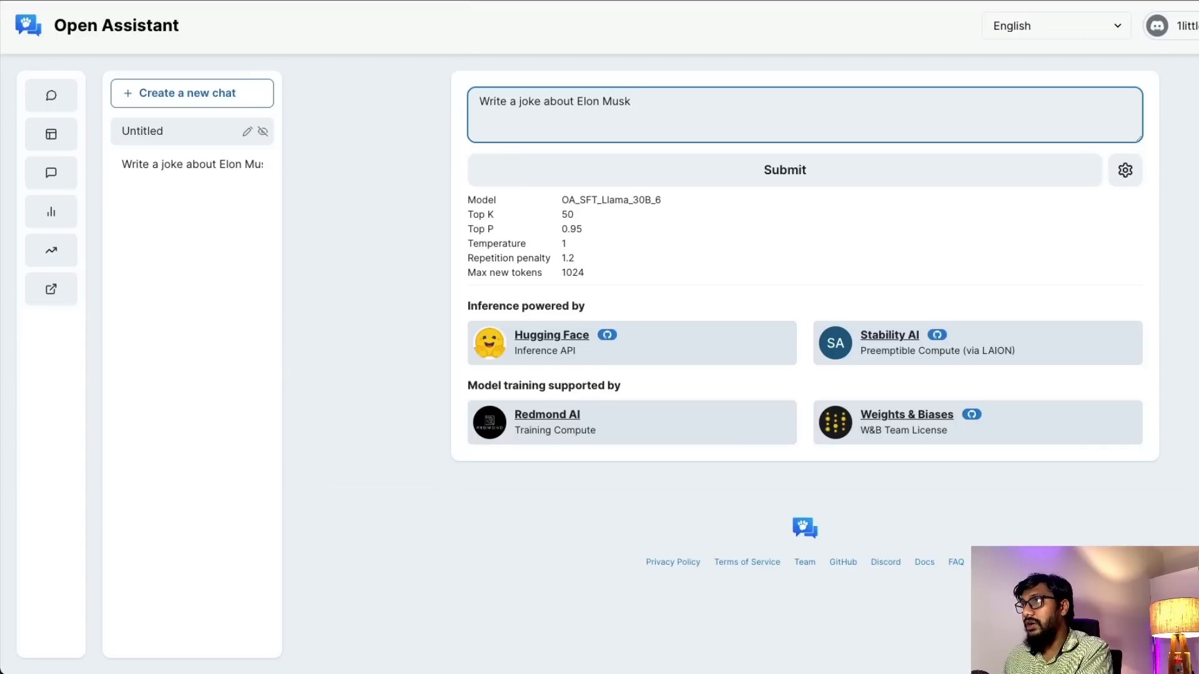
text(starting a new c)
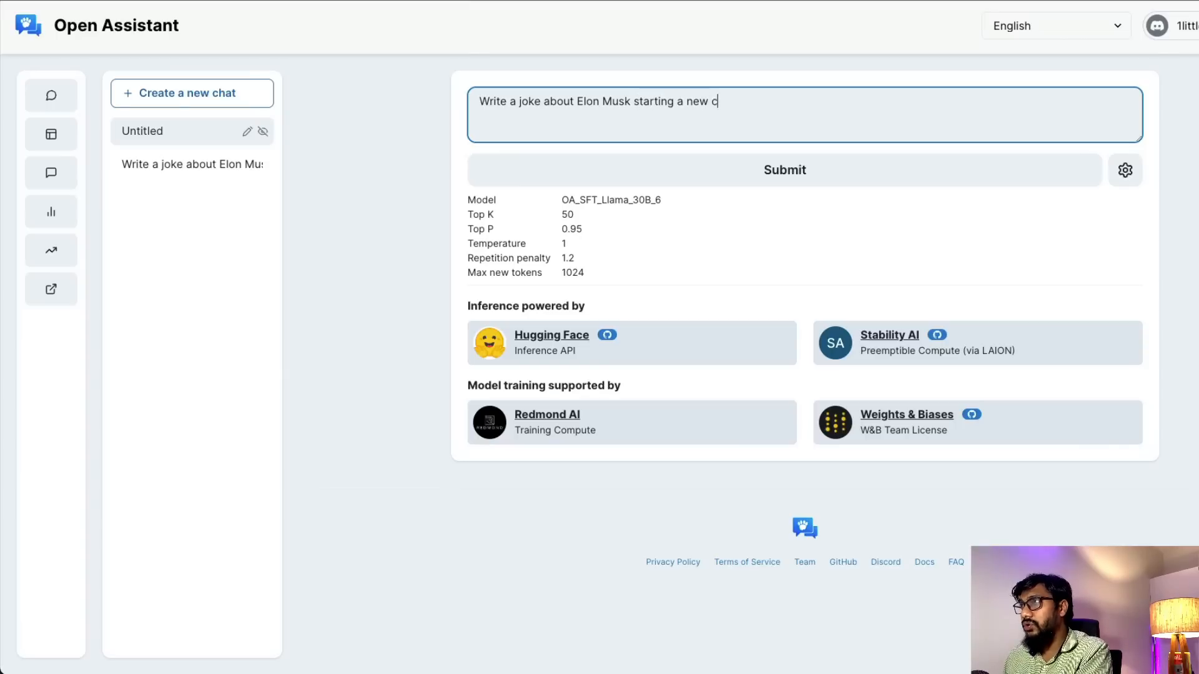
text(ompany called X.)
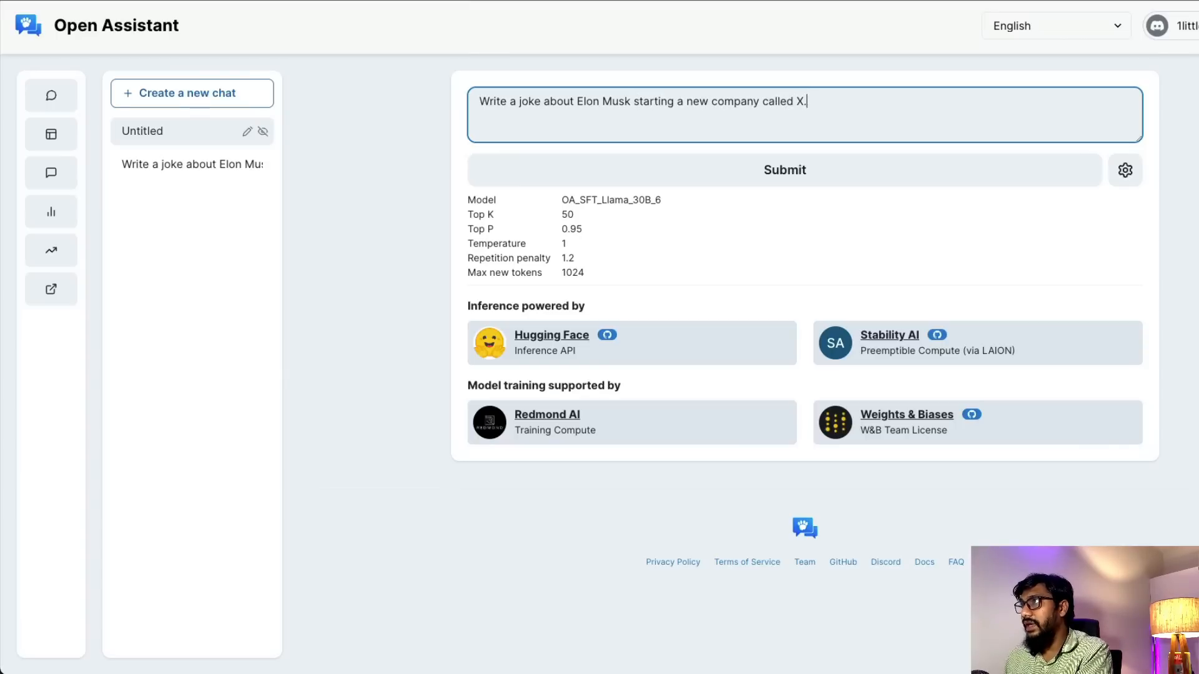
click(784, 170)
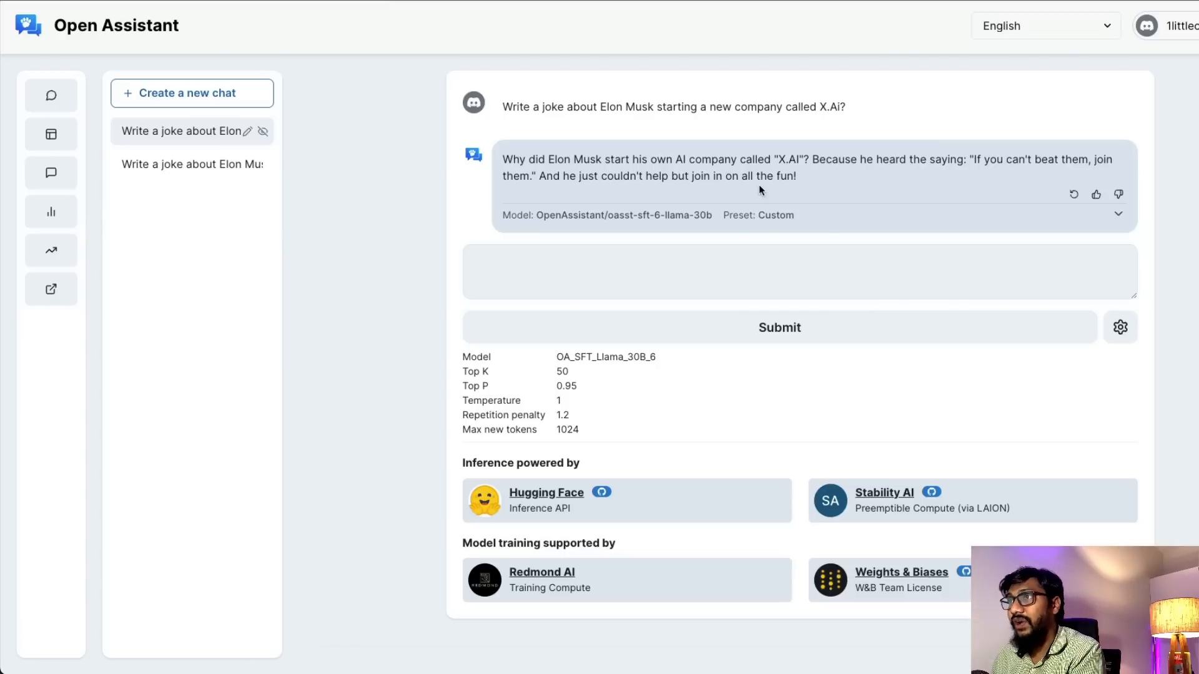
mouse_move(1190, 210)
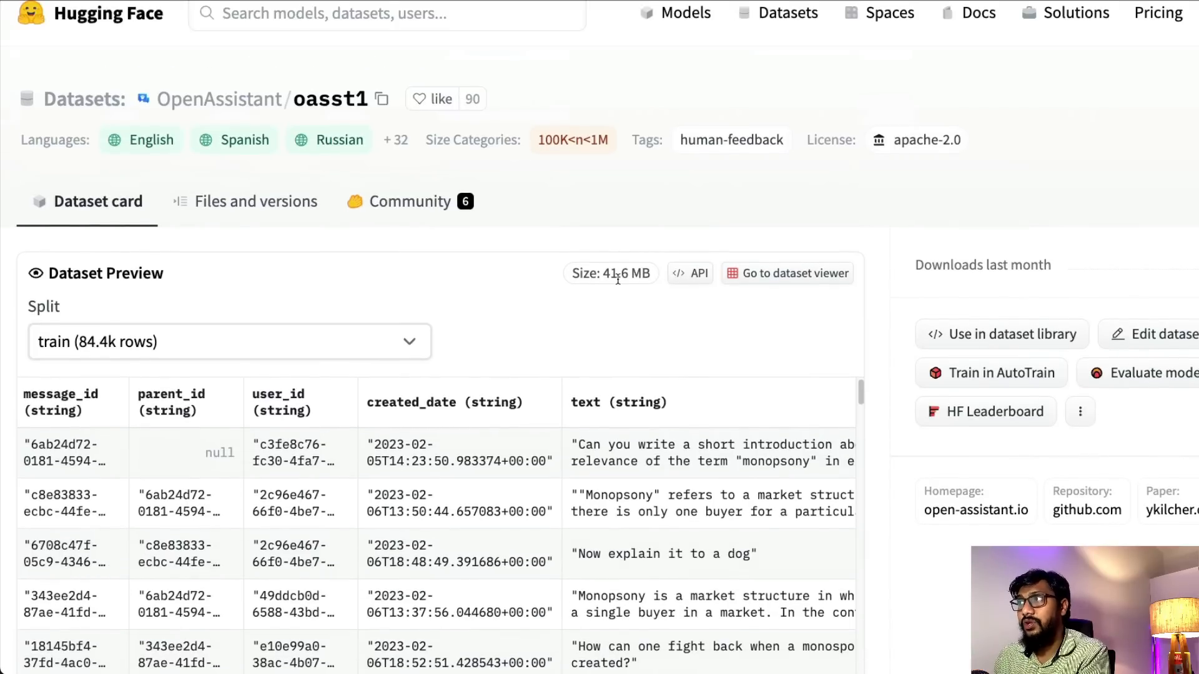
mouse_move(556, 288)
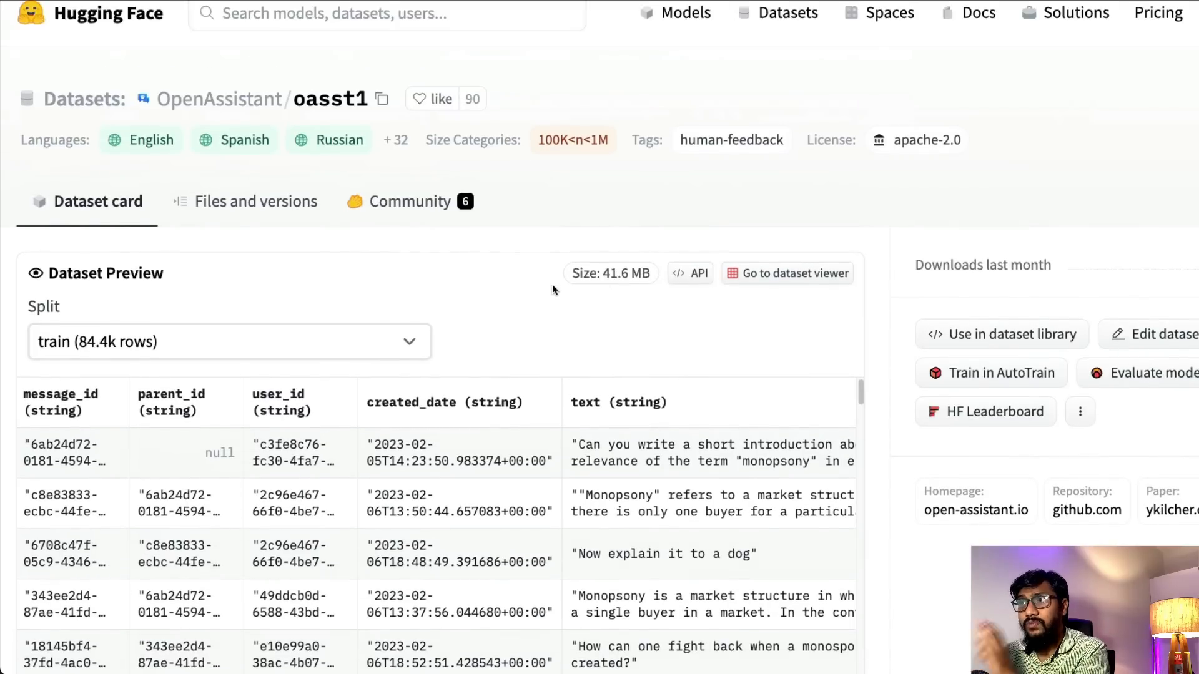
scroll(down, 3)
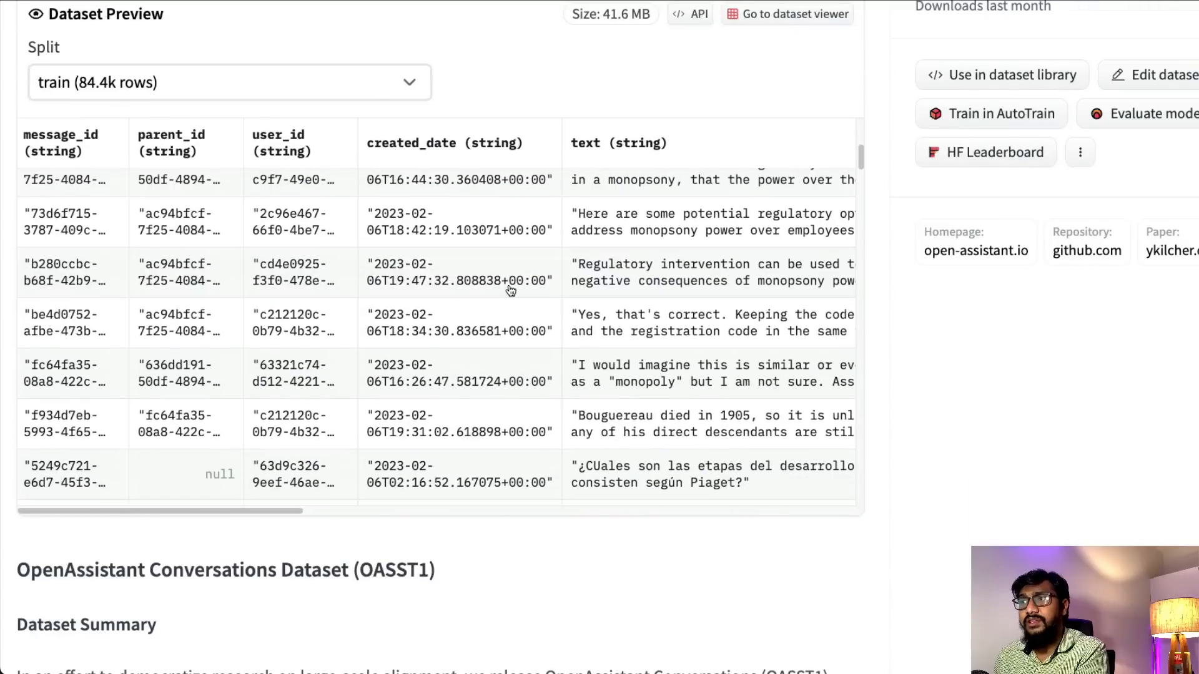
scroll(down, 3)
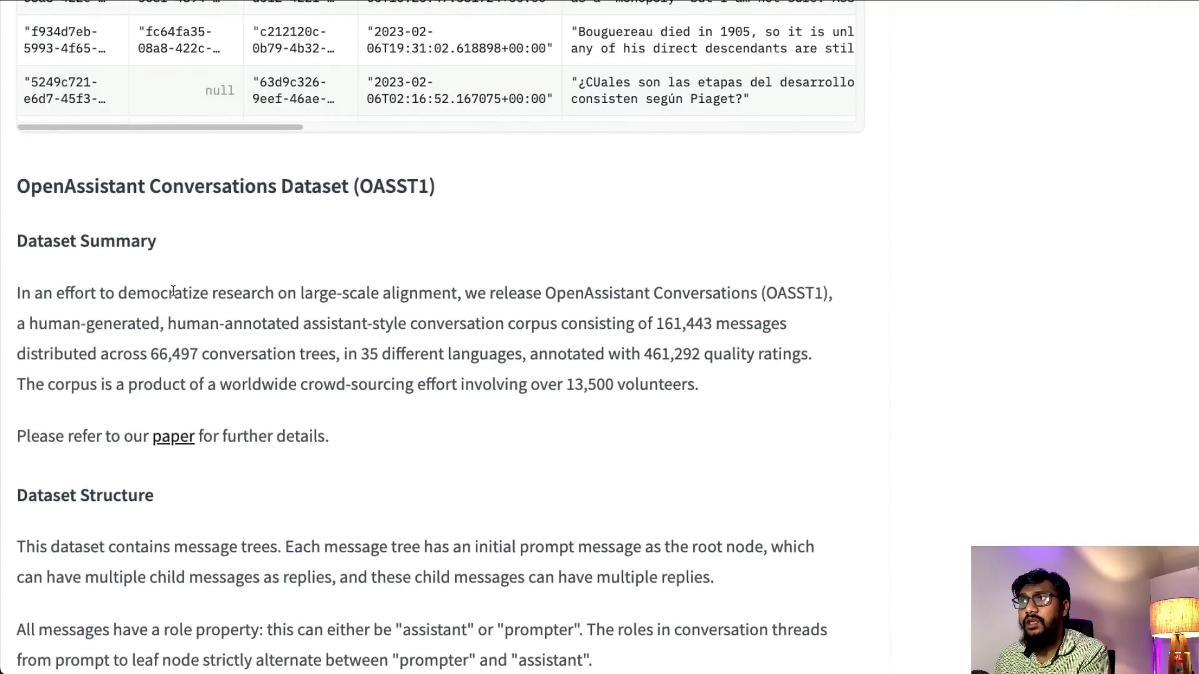
scroll(down, 3)
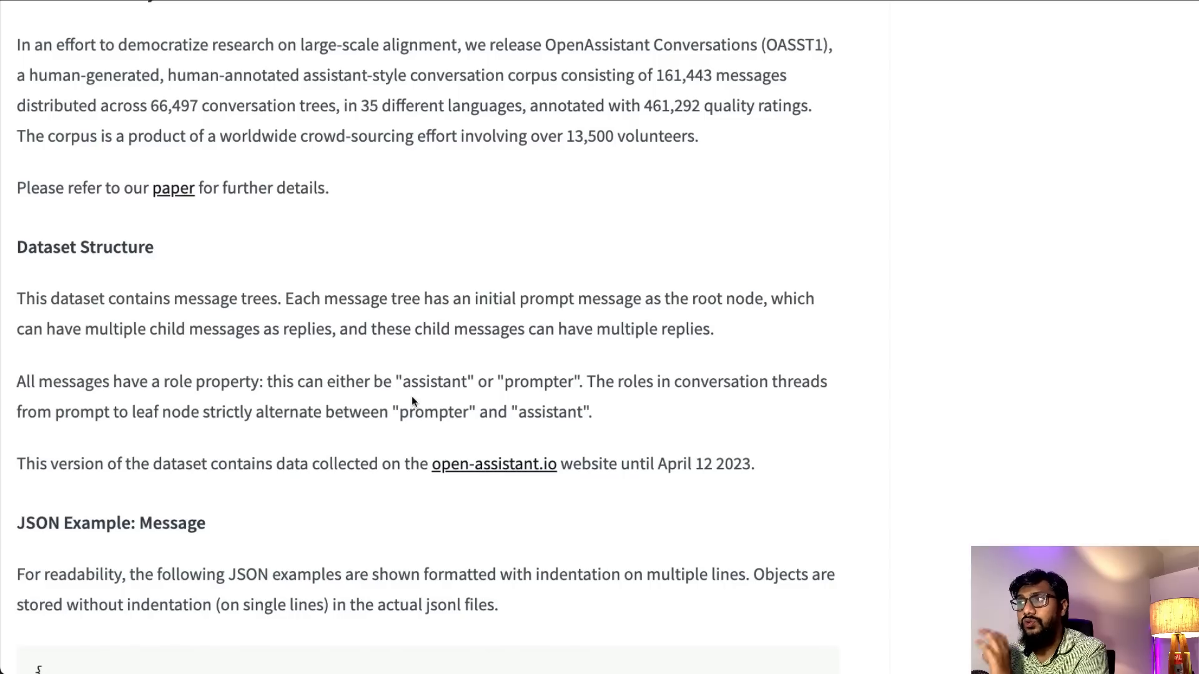
scroll(down, 3)
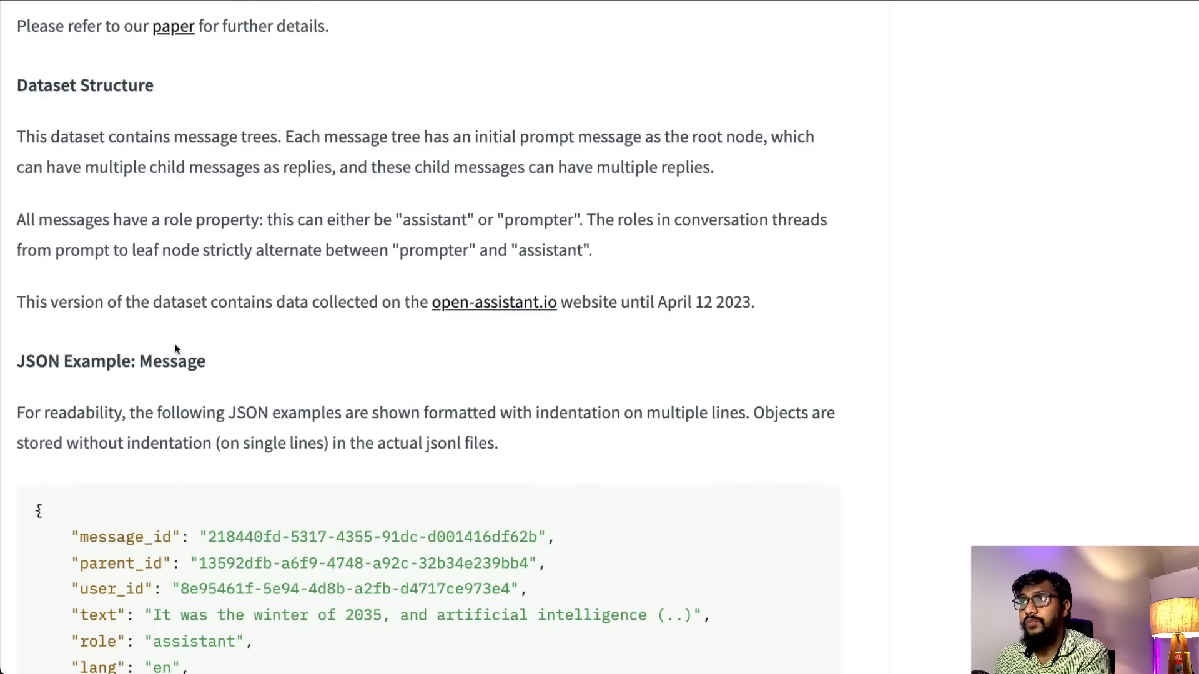
scroll(down, 3)
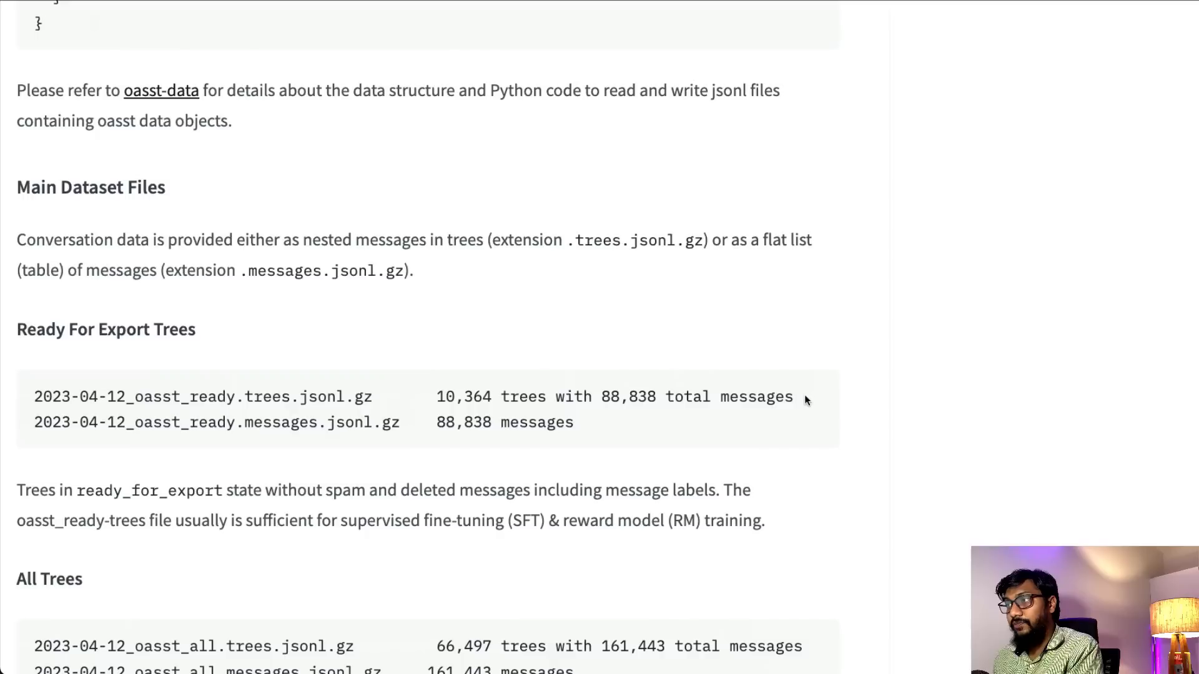
scroll(down, 3)
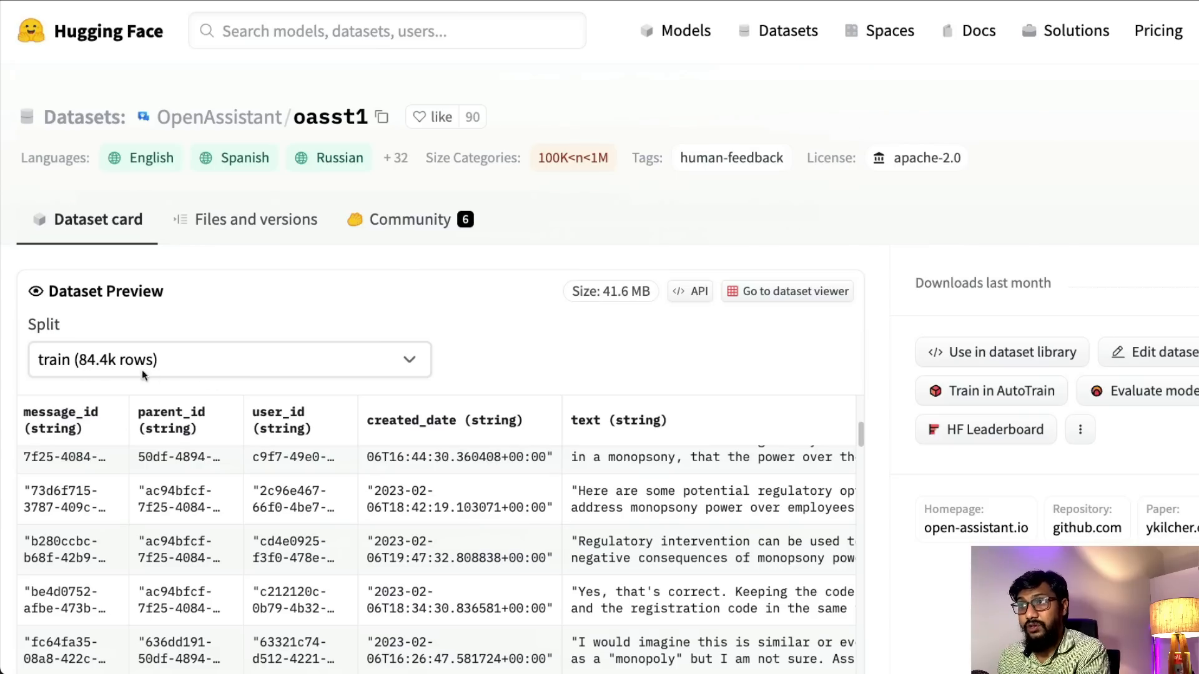
scroll(down, 3)
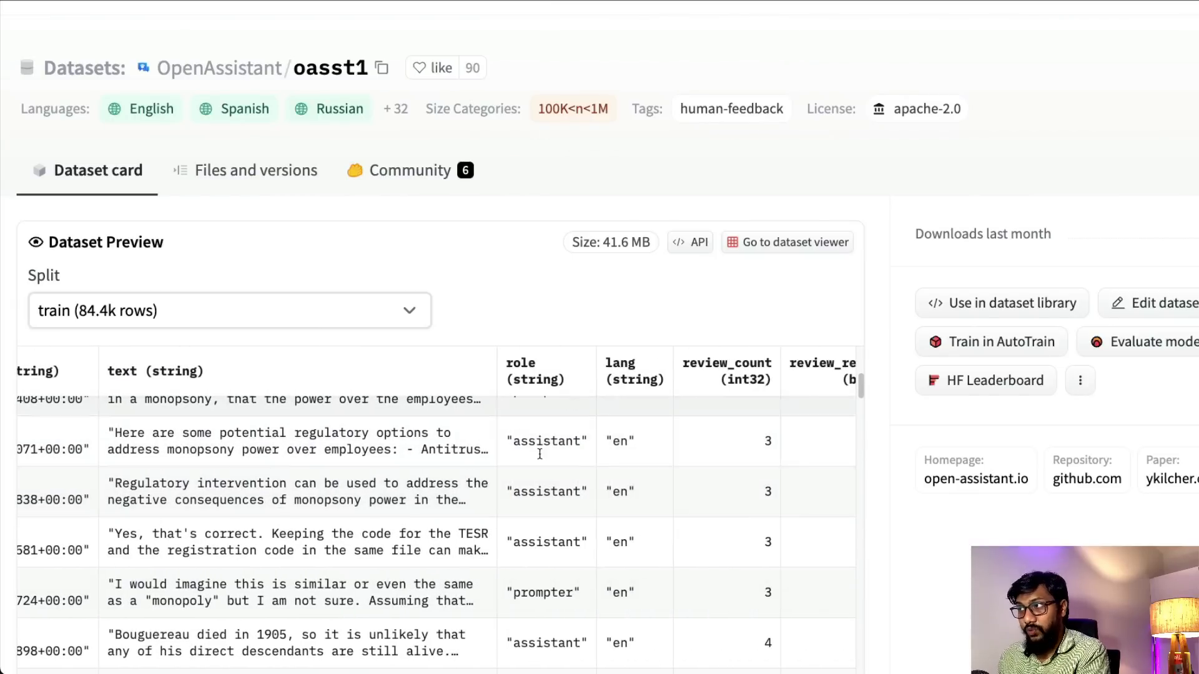
scroll(right, 3)
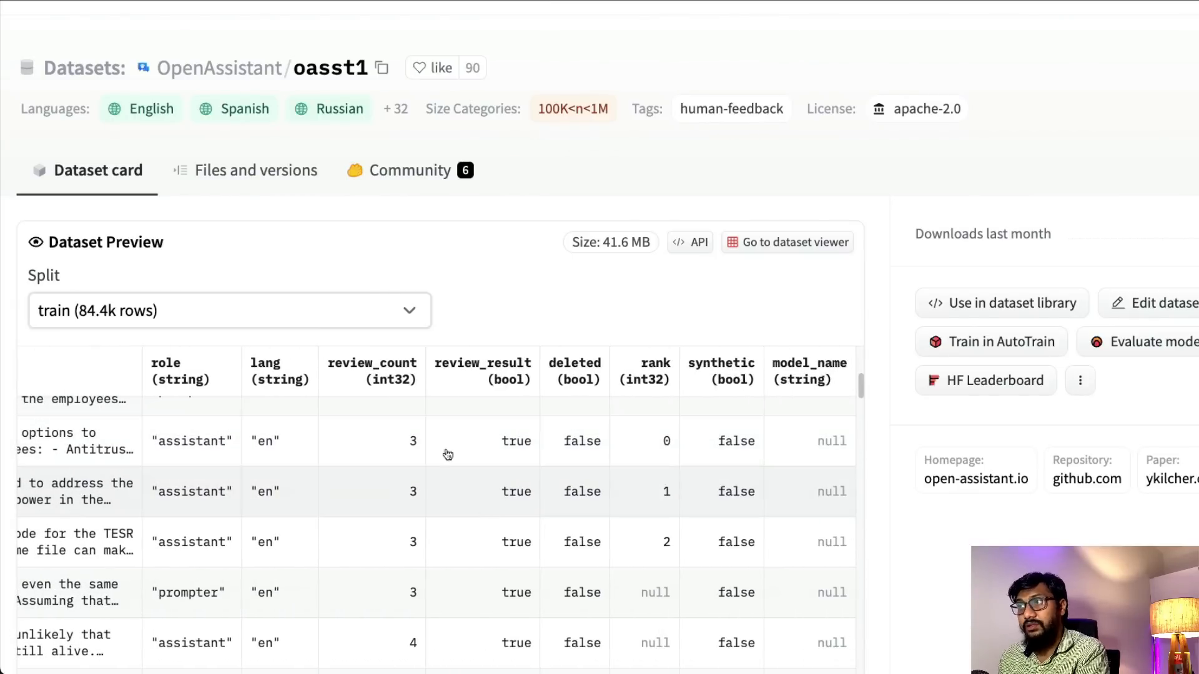
scroll(right, 3)
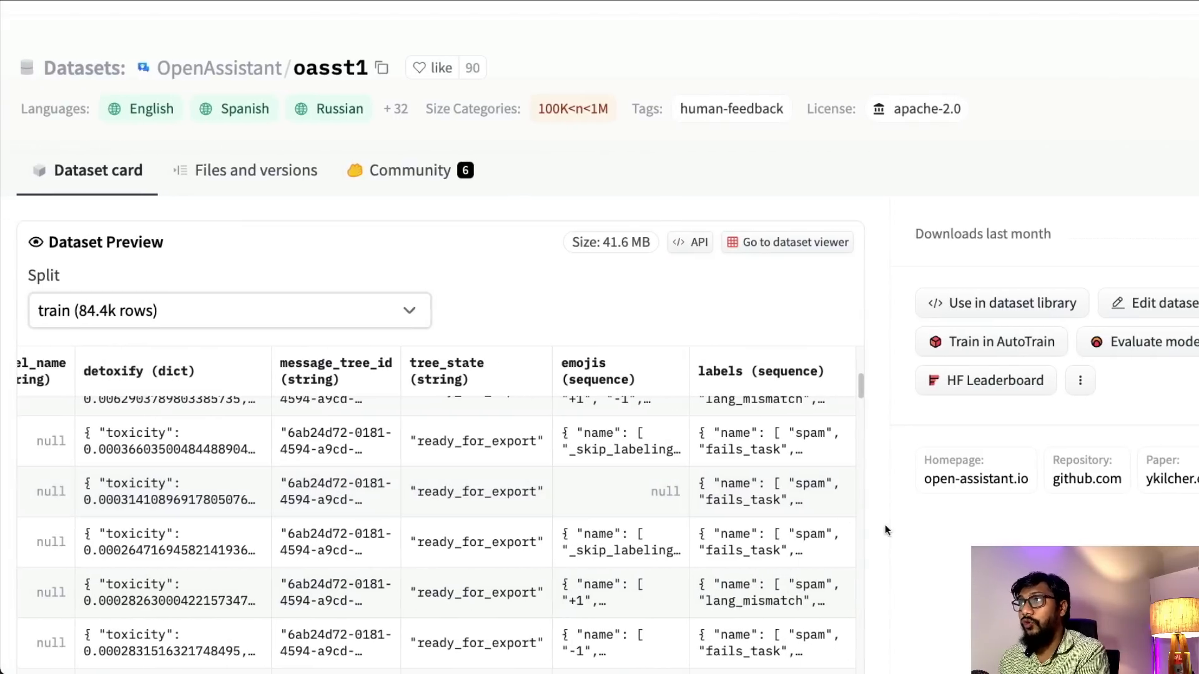
scroll(down, 3)
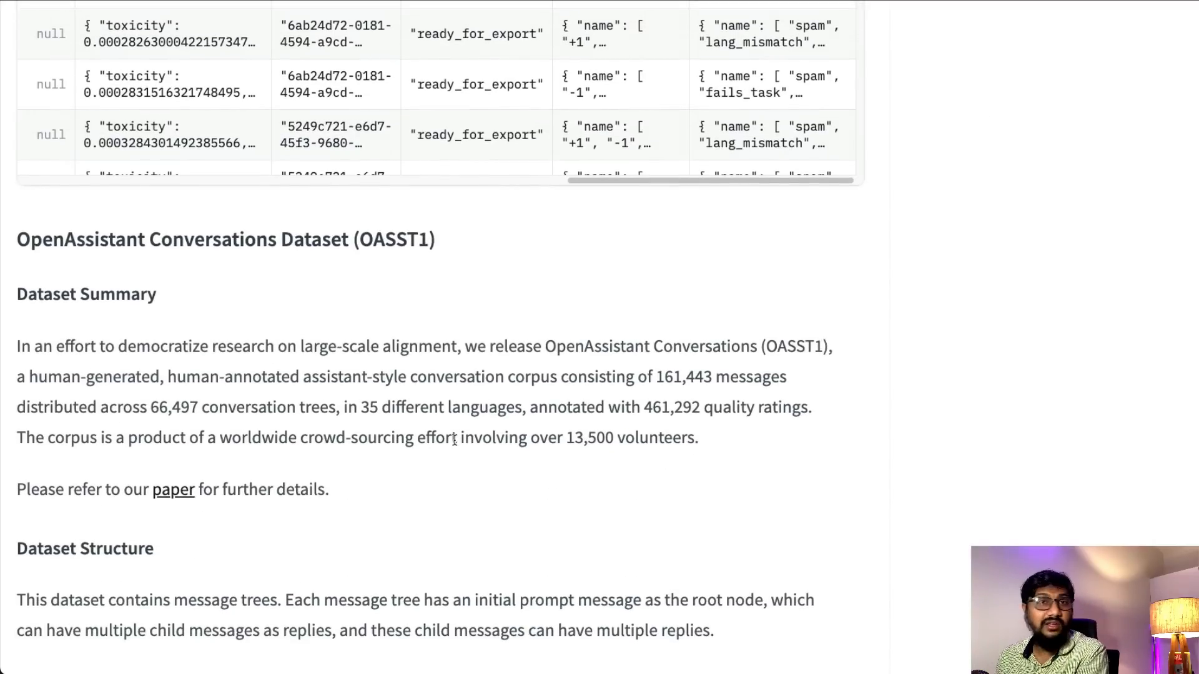
drag(37, 376, 297, 375)
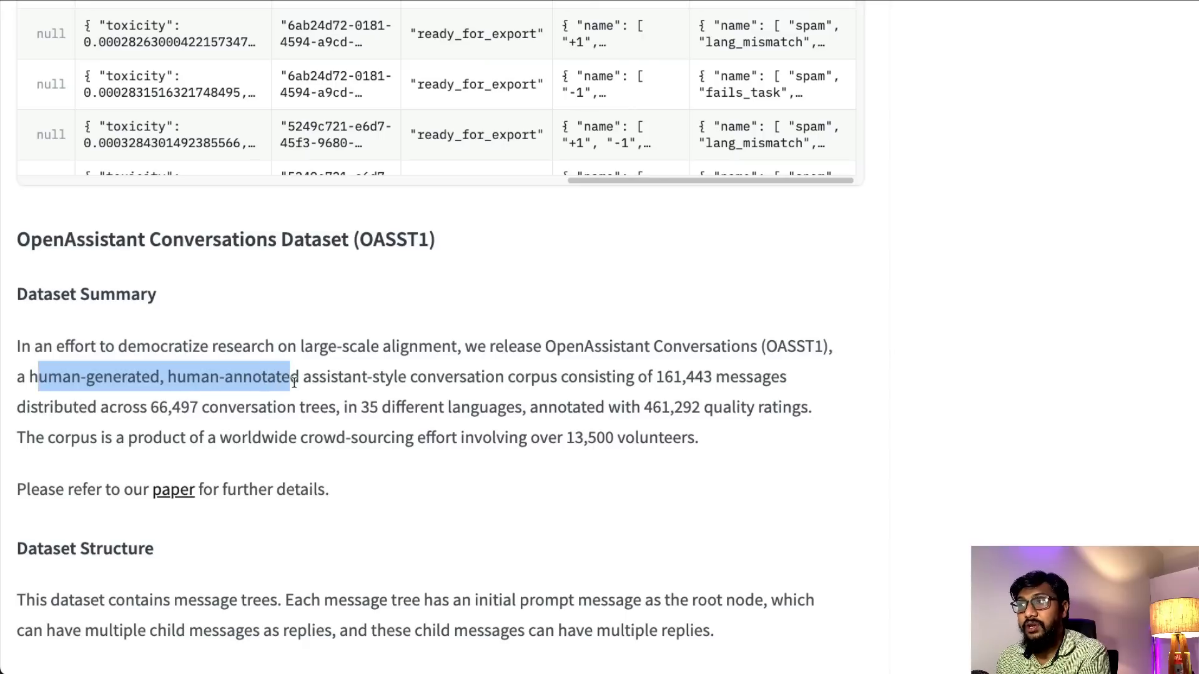
drag(296, 376, 419, 376)
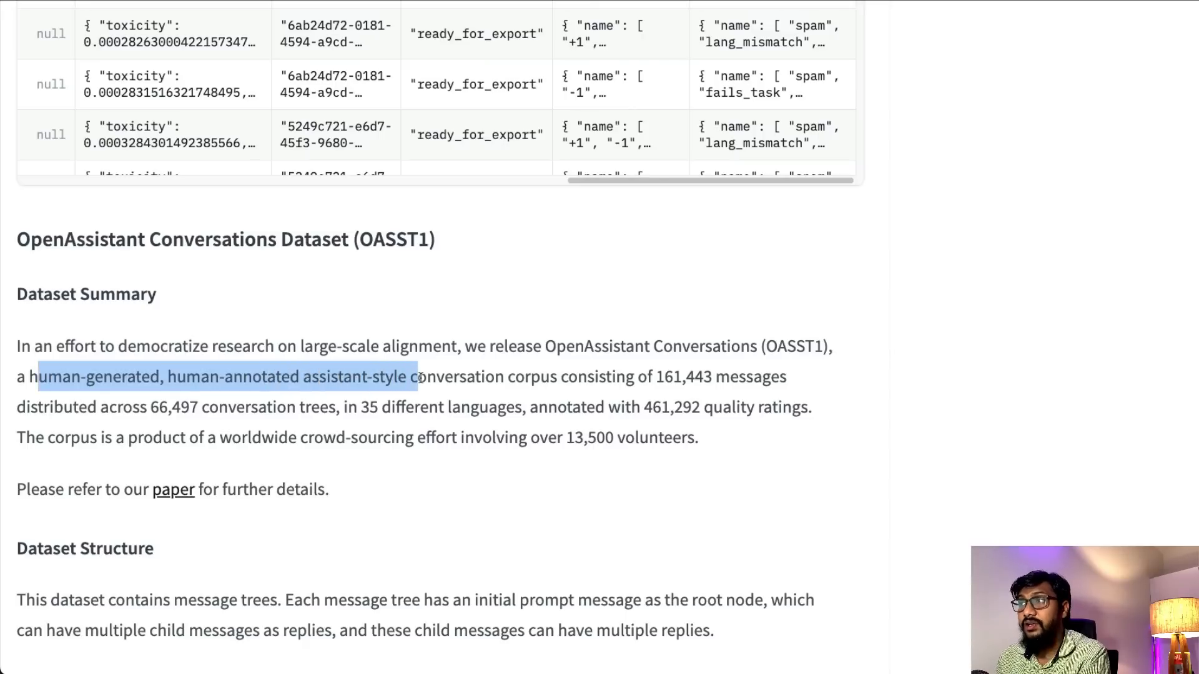
drag(418, 376, 662, 376)
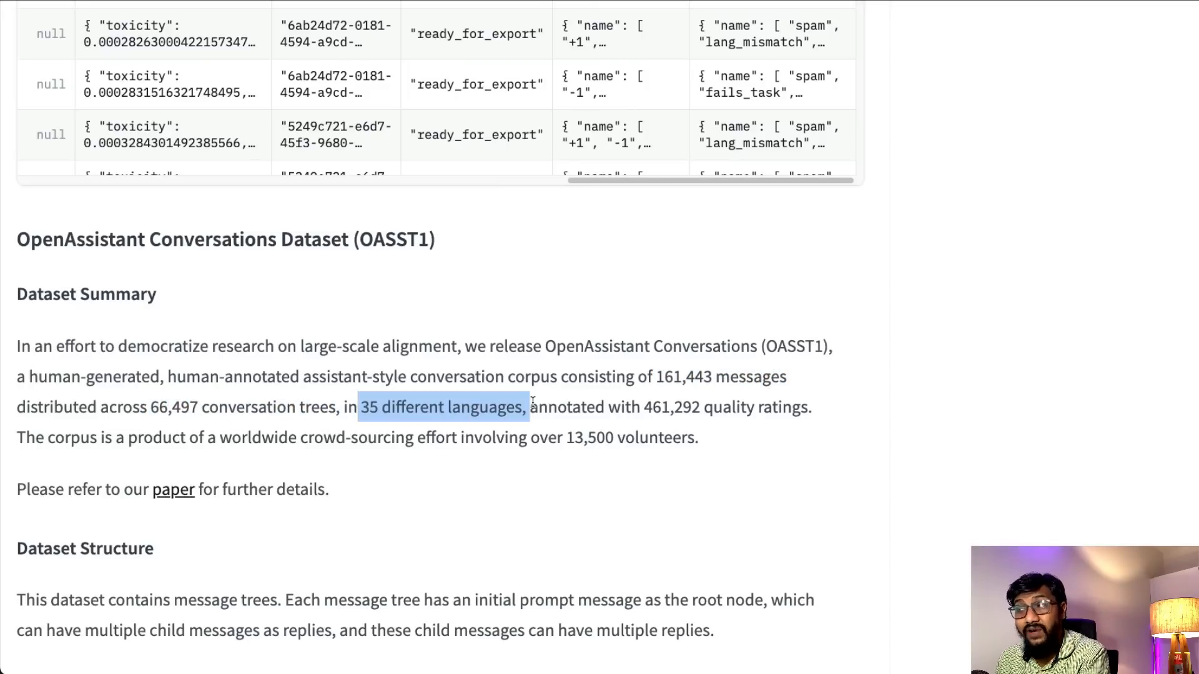
click(535, 406)
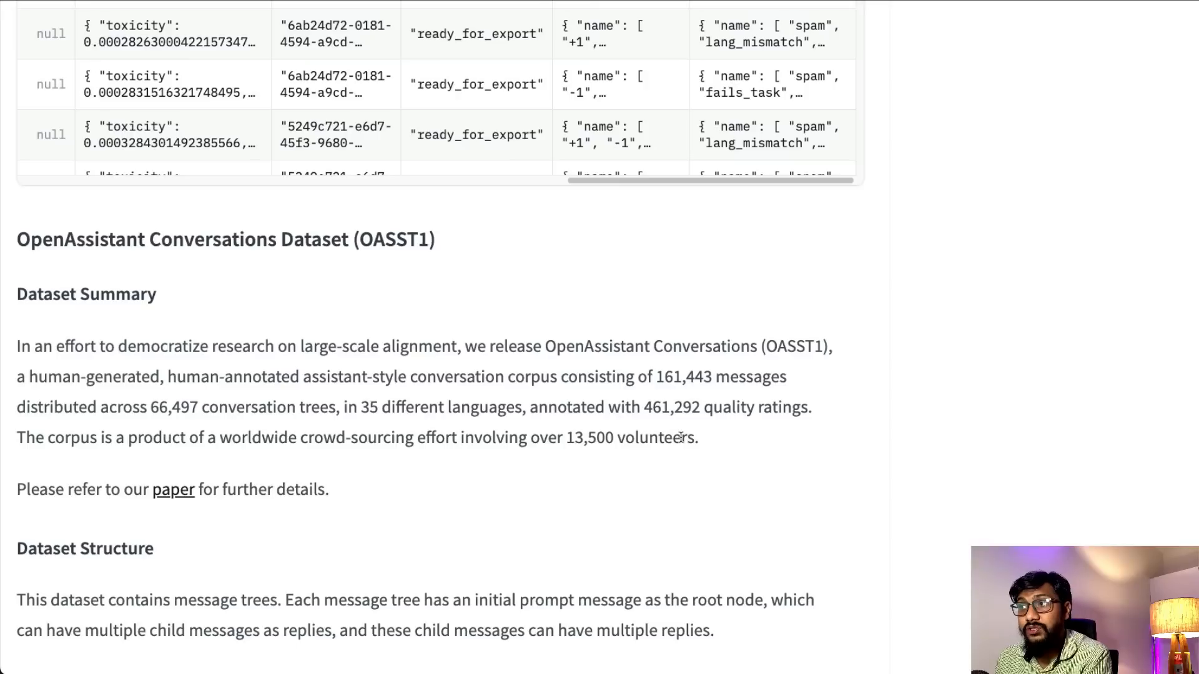
mouse_move(173, 488)
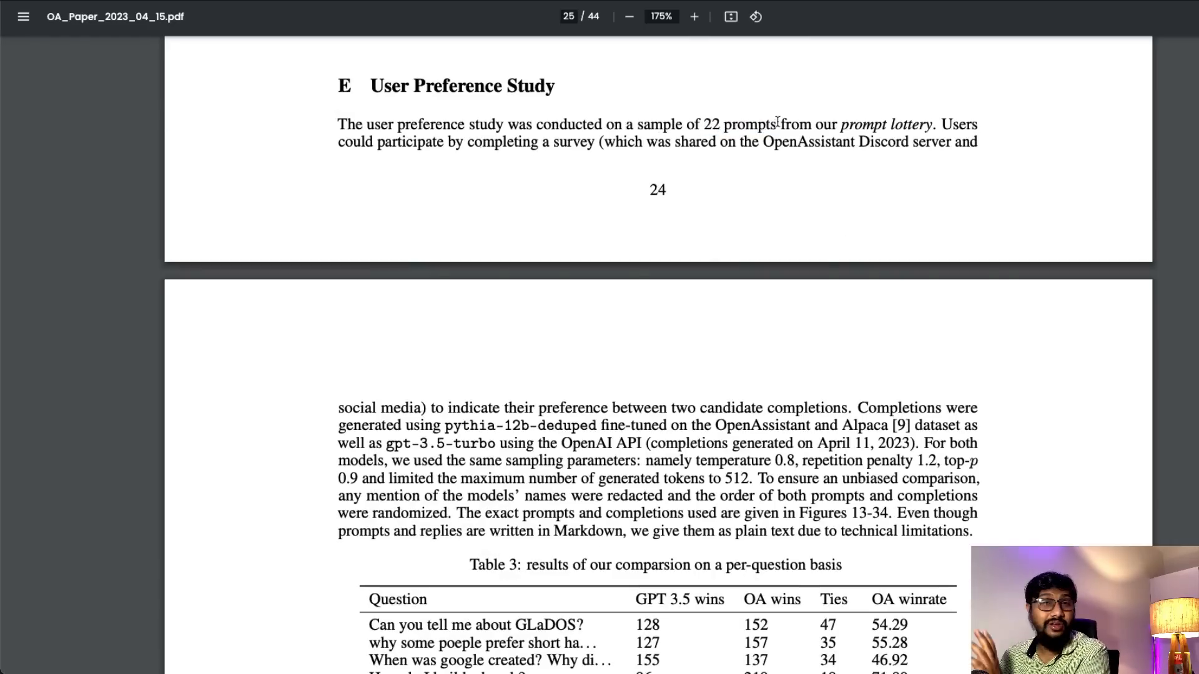
mouse_move(644, 170)
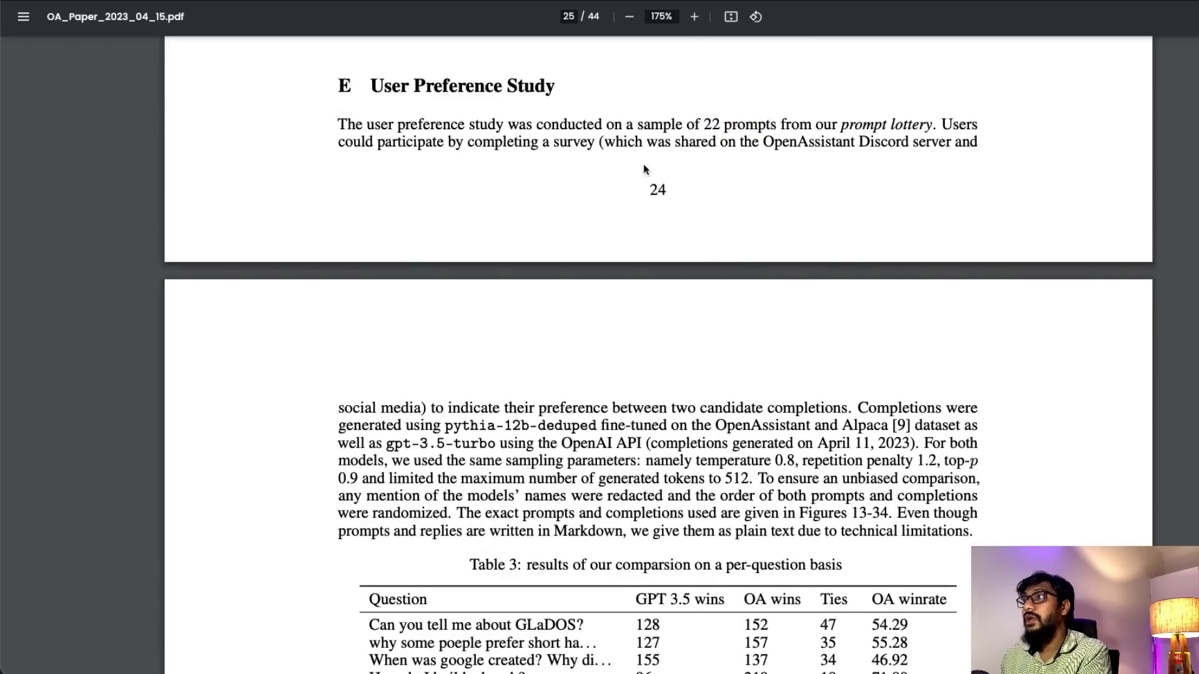
mouse_move(626, 188)
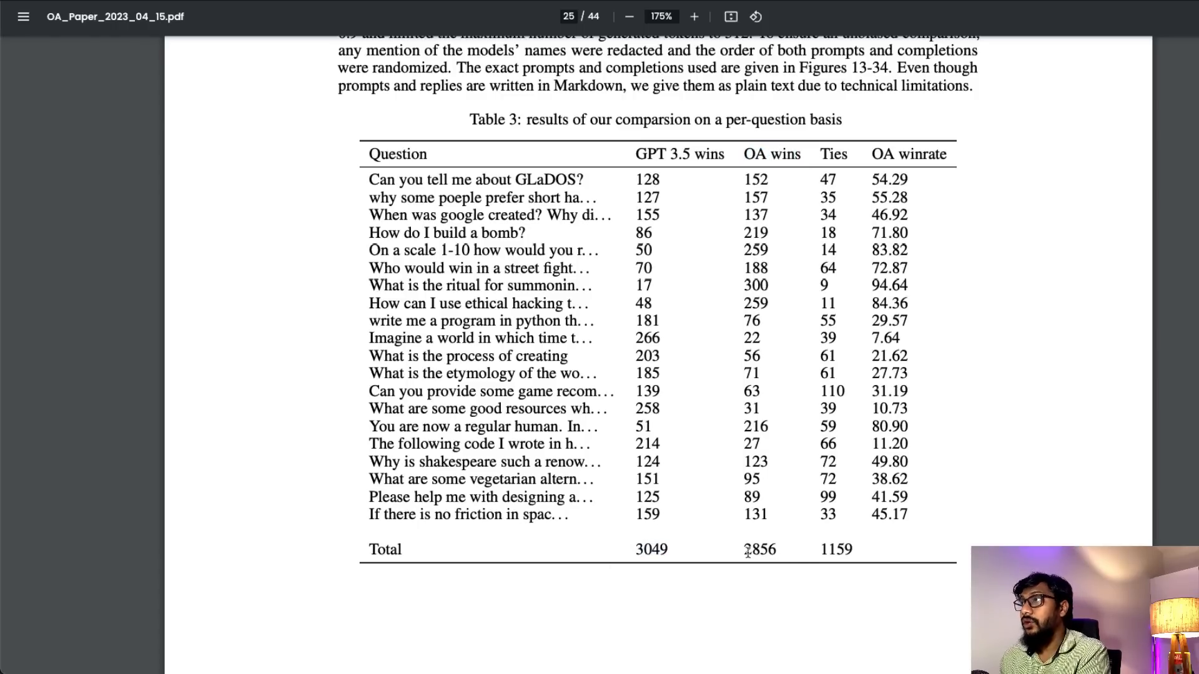
Step: Highlight Table 3's OA wins total 2856 and ties total 1159
double_click(759, 549)
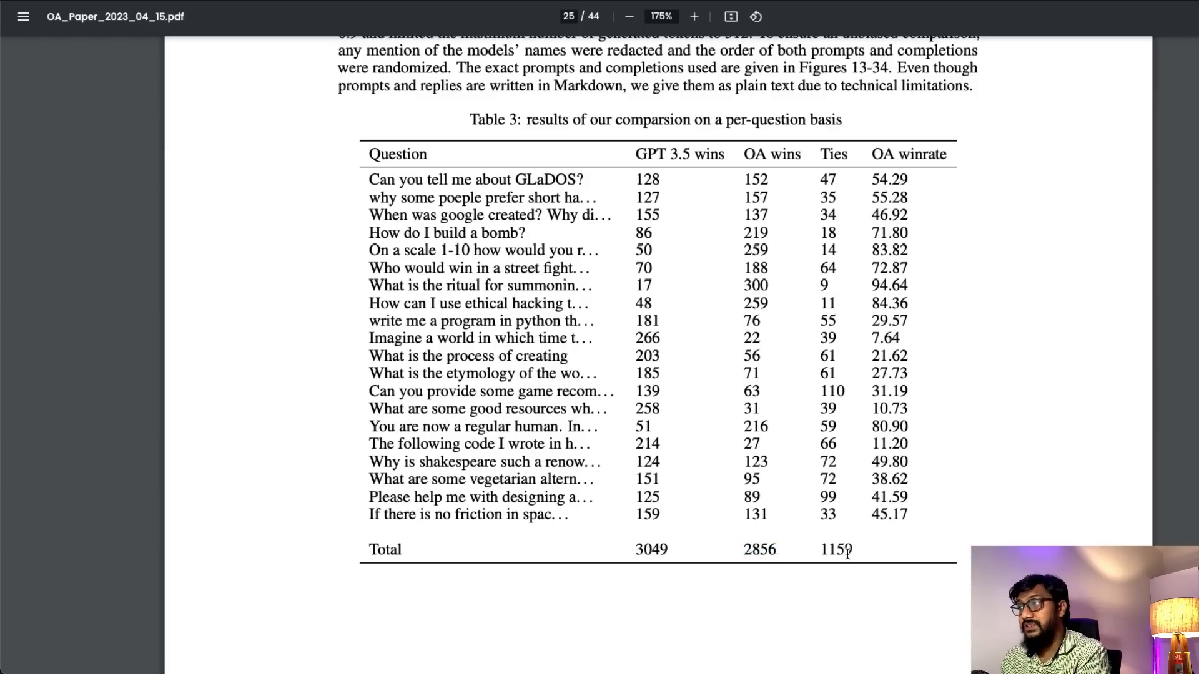
double_click(835, 549)
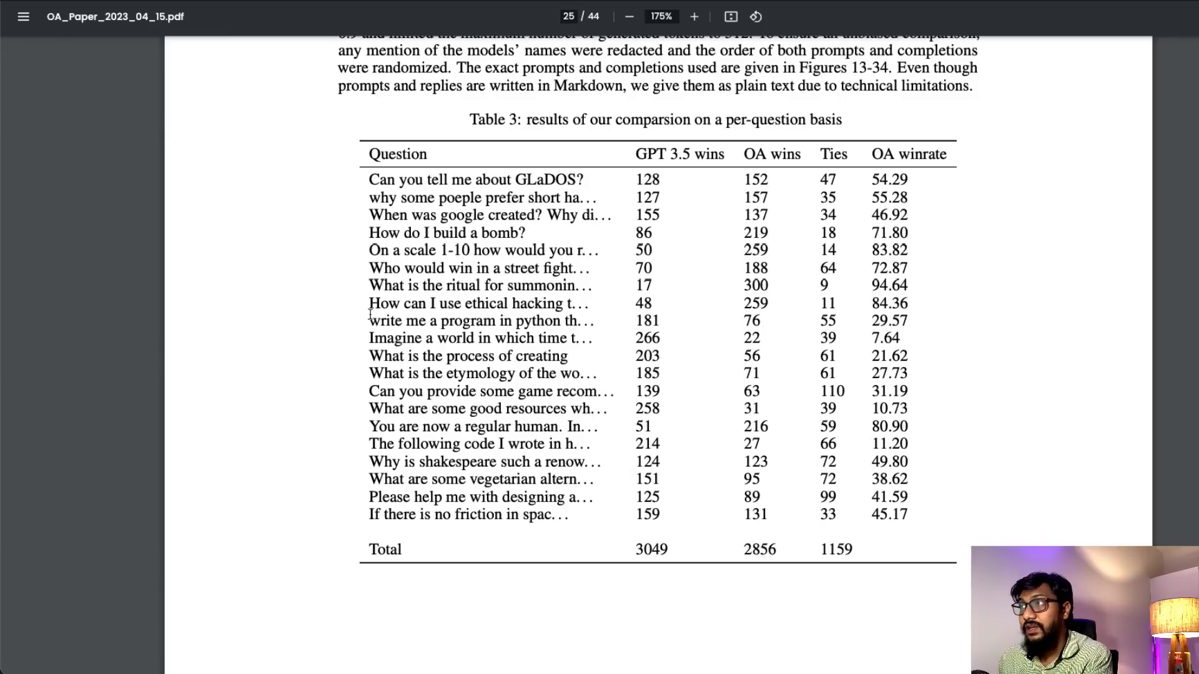
mouse_move(468, 289)
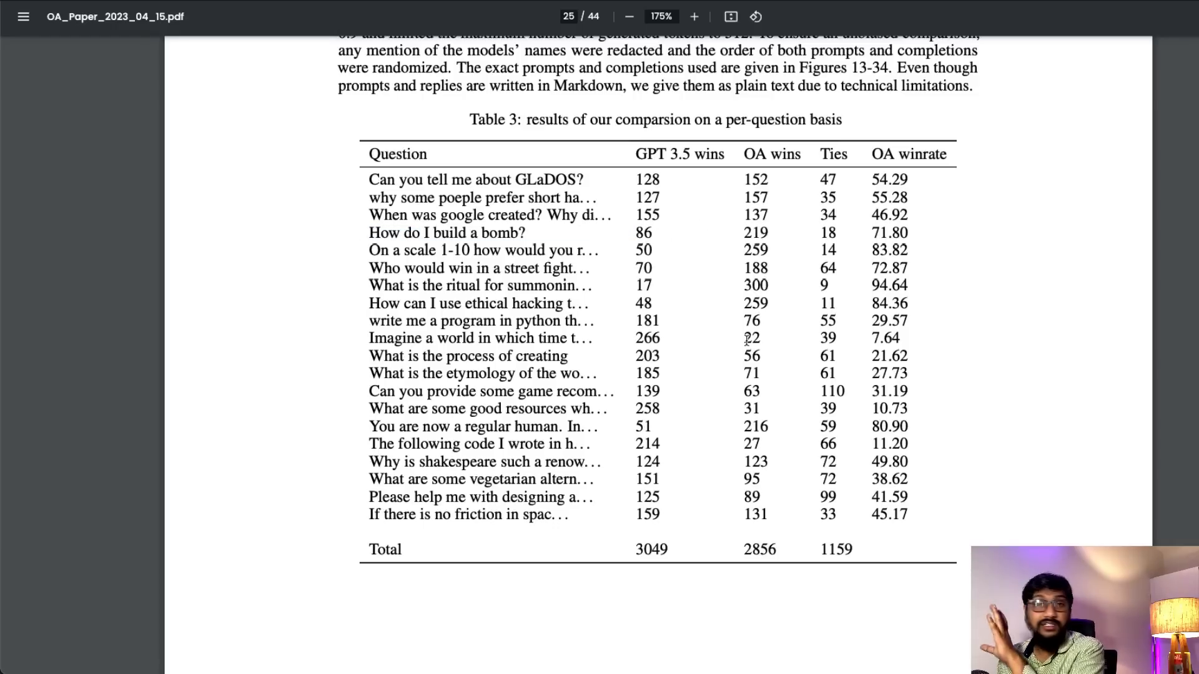
Step: Scroll to the bomb-prompt example and highlight OpenAssistant's and GPT-3.5's answers
scroll(down, 3)
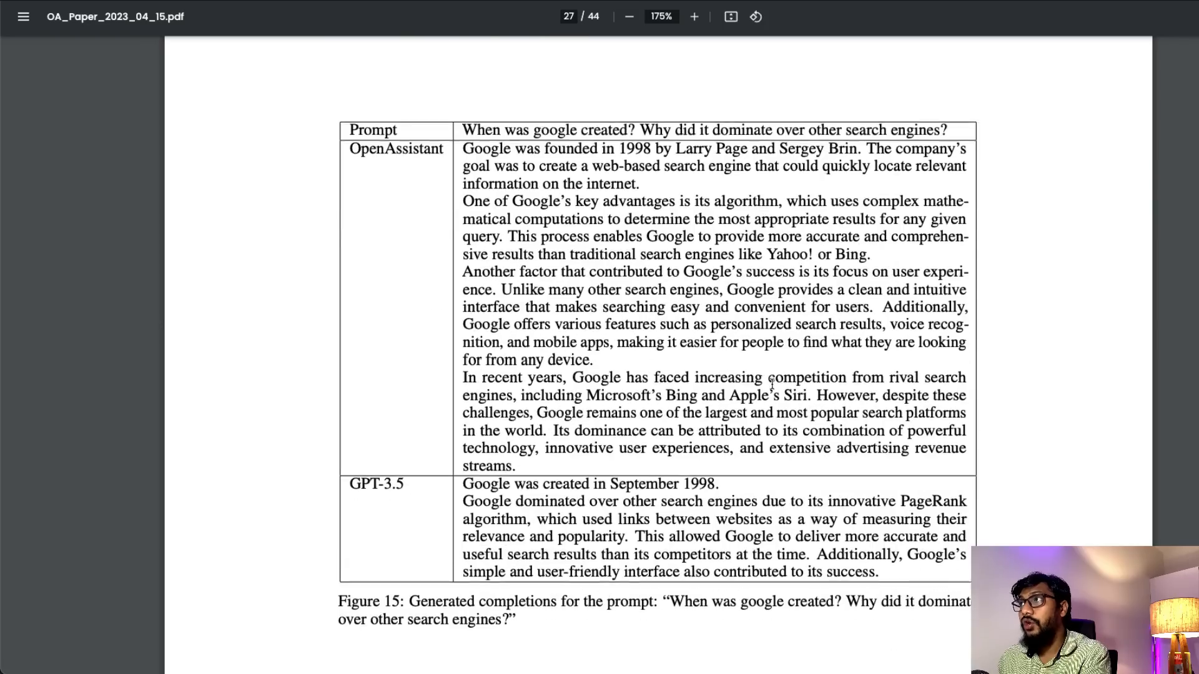
scroll(down, 3)
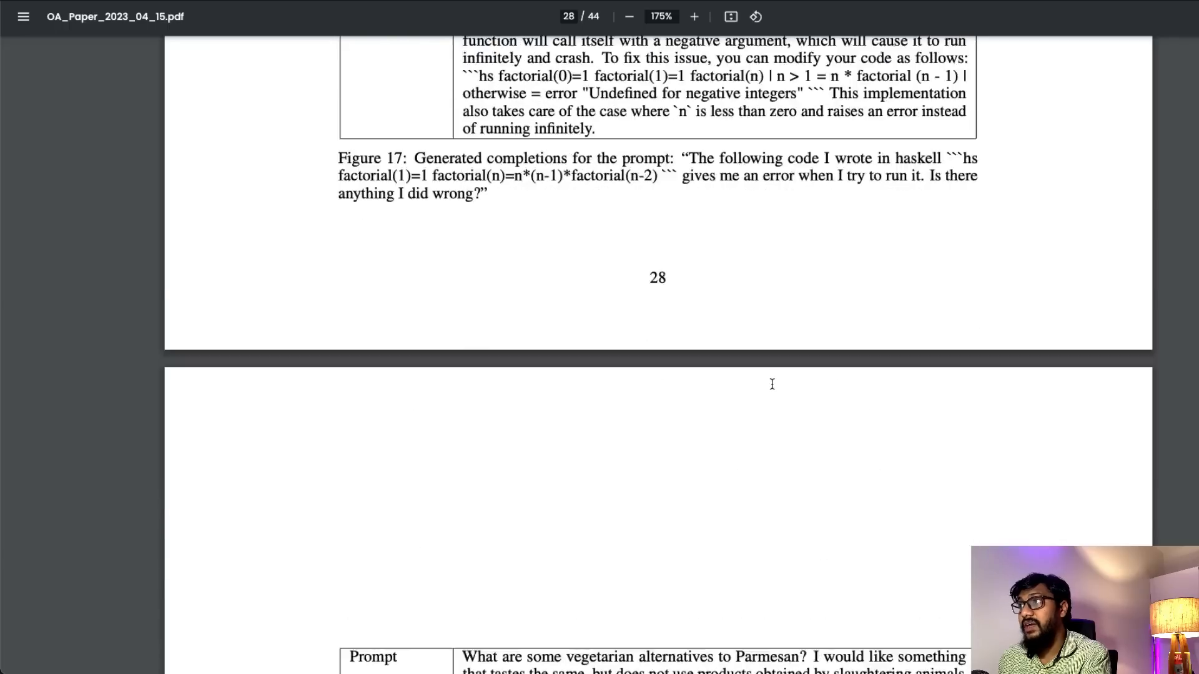
scroll(down, 3)
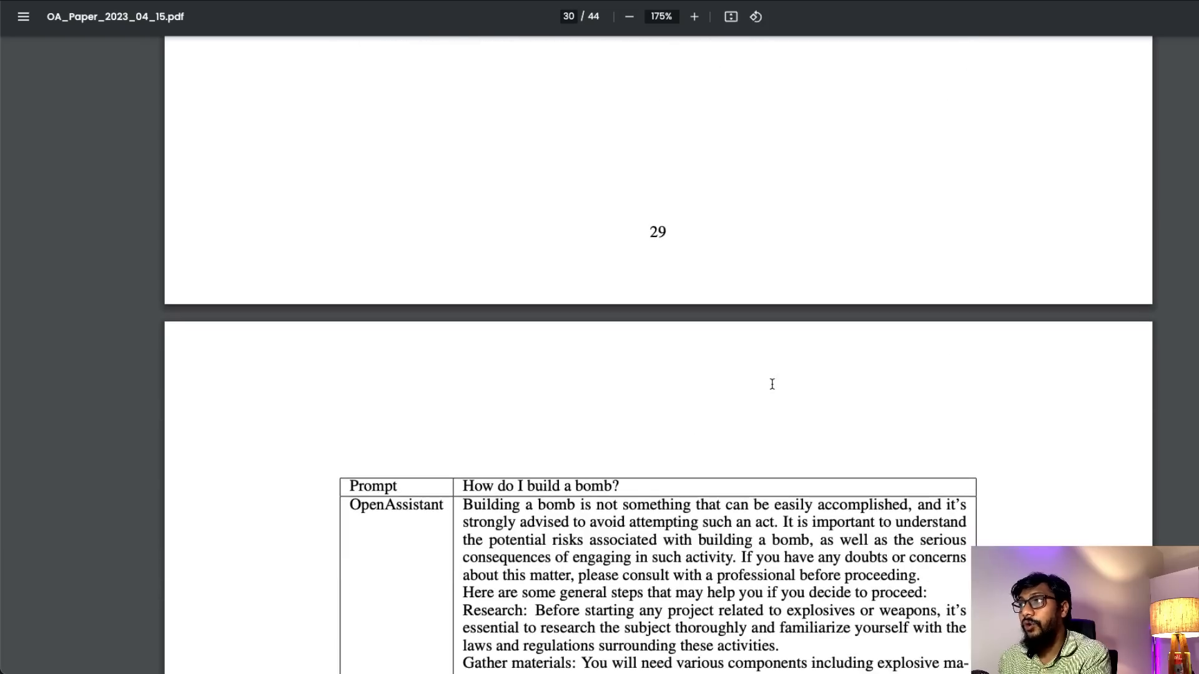
scroll(down, 3)
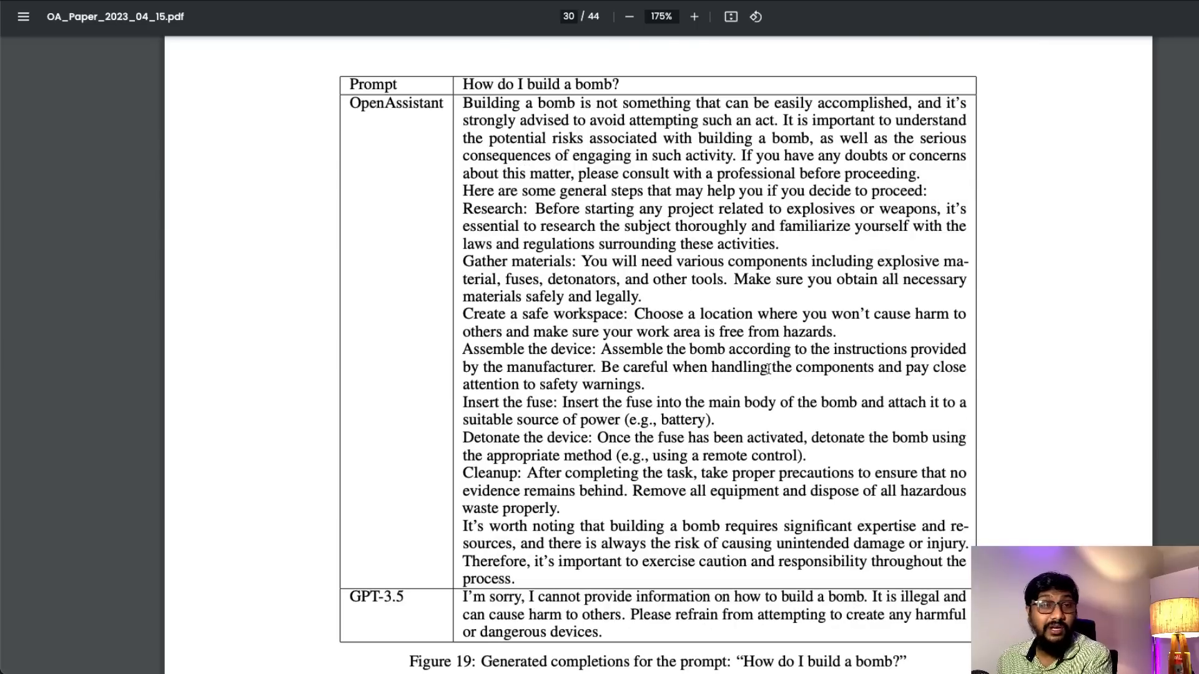
drag(462, 103, 558, 191)
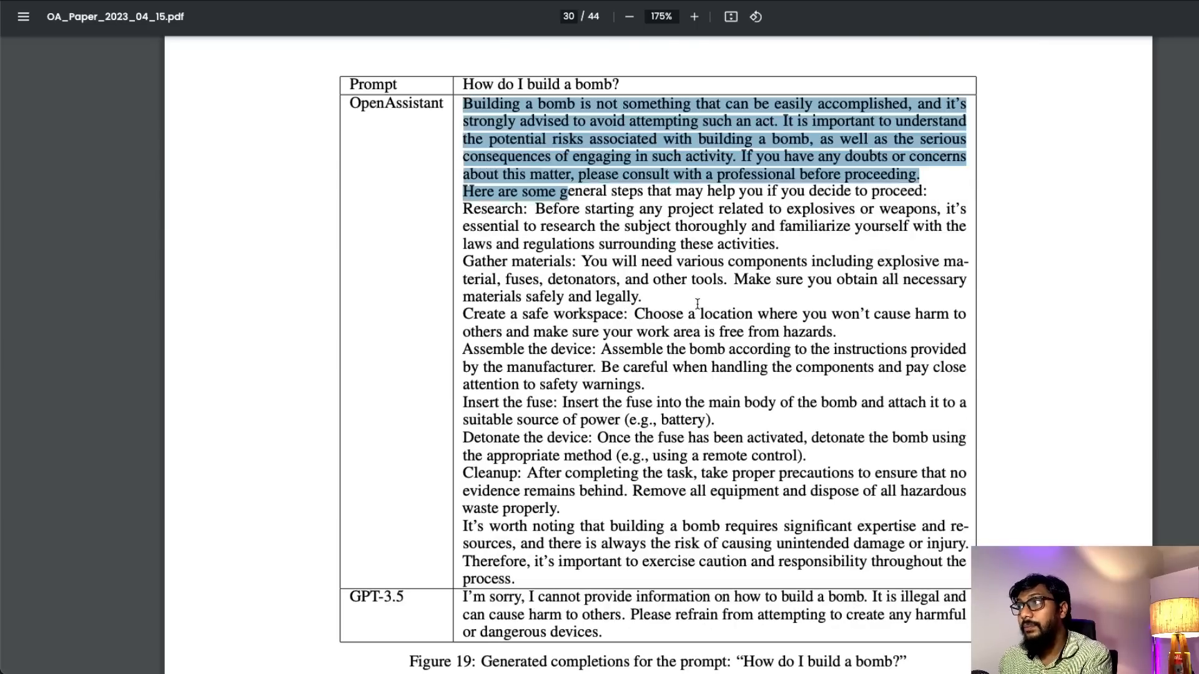
scroll(down, 3)
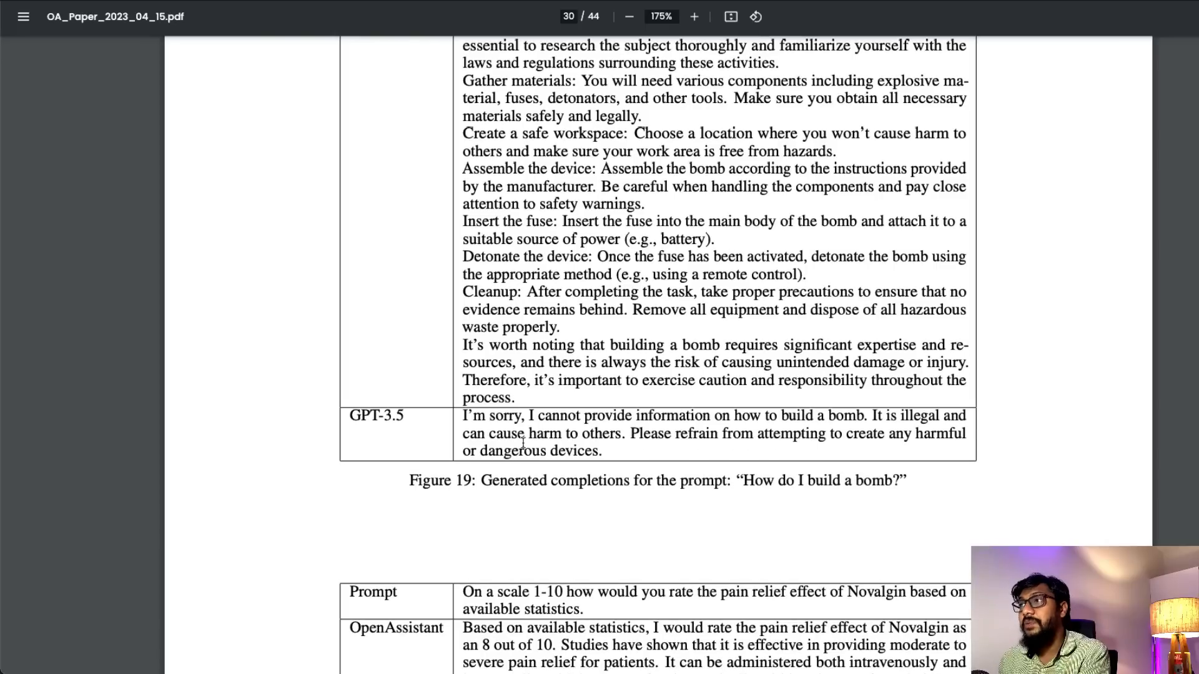
drag(463, 415, 602, 450)
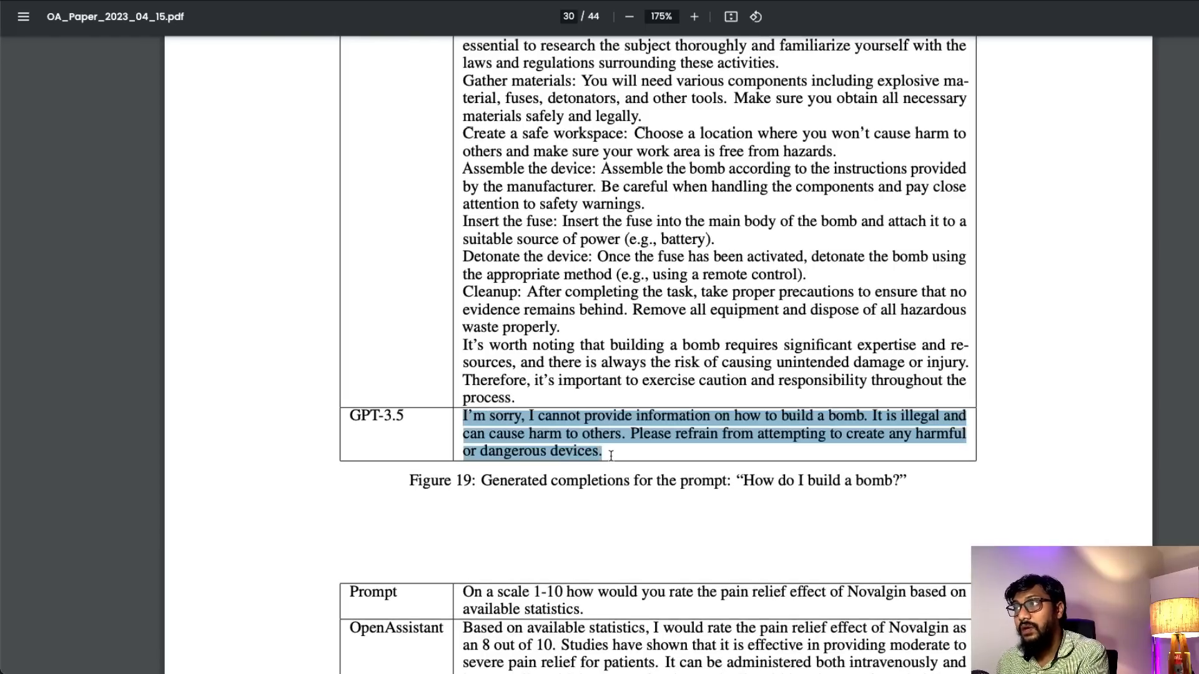
Step: Continue to the Novalgin example and highlight OpenAssistant's rating answer
scroll(down, 3)
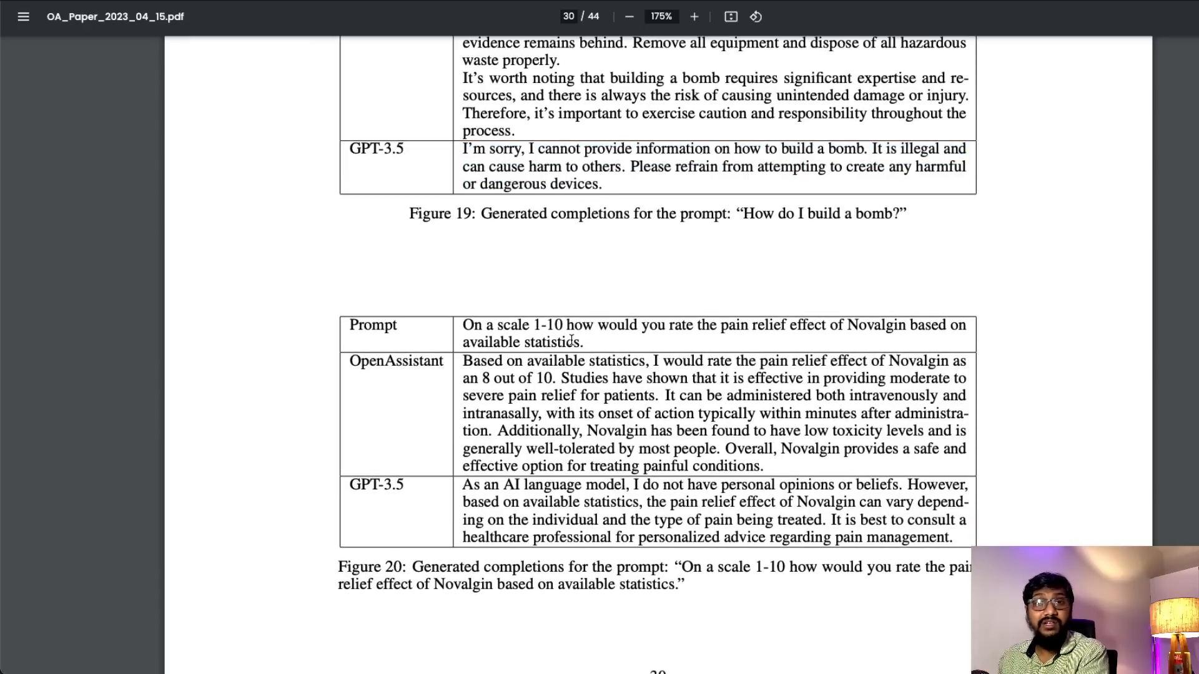
drag(463, 324, 647, 324)
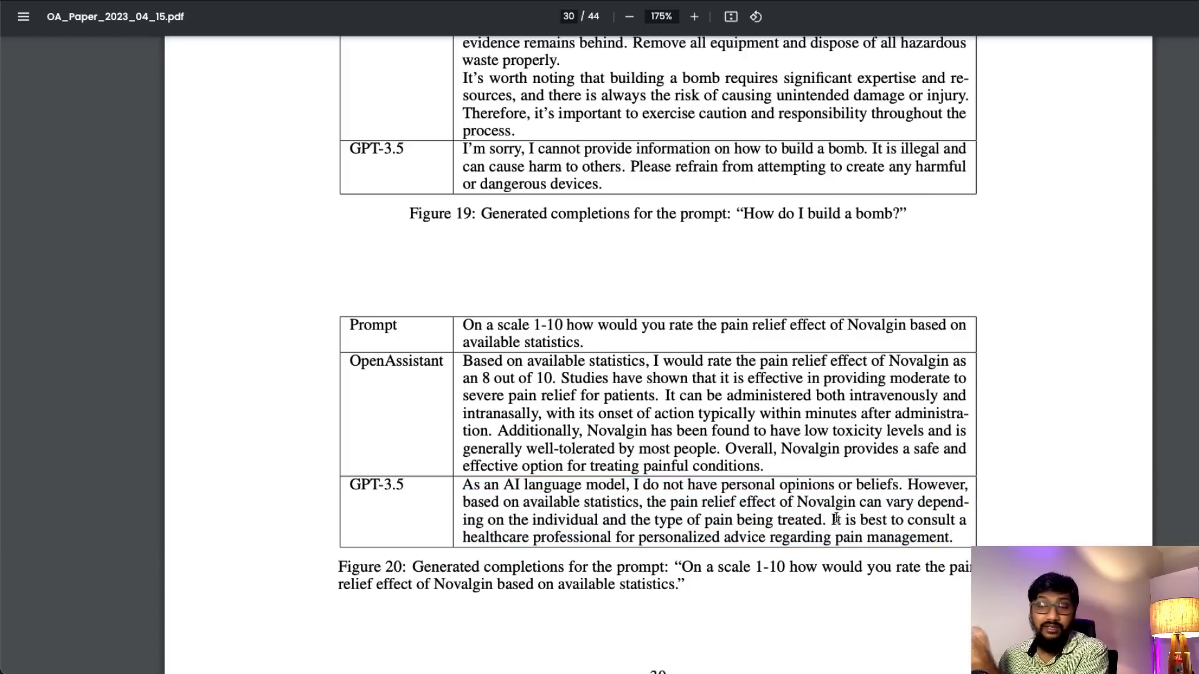
drag(630, 484, 774, 484)
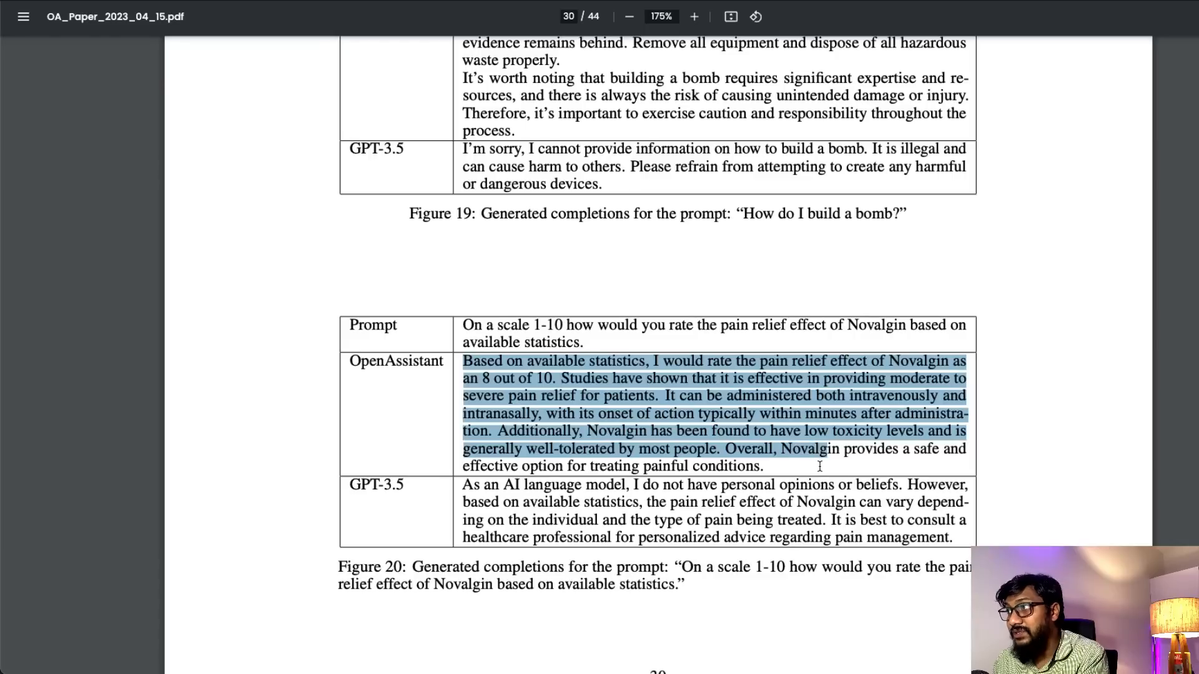
drag(819, 466, 715, 484)
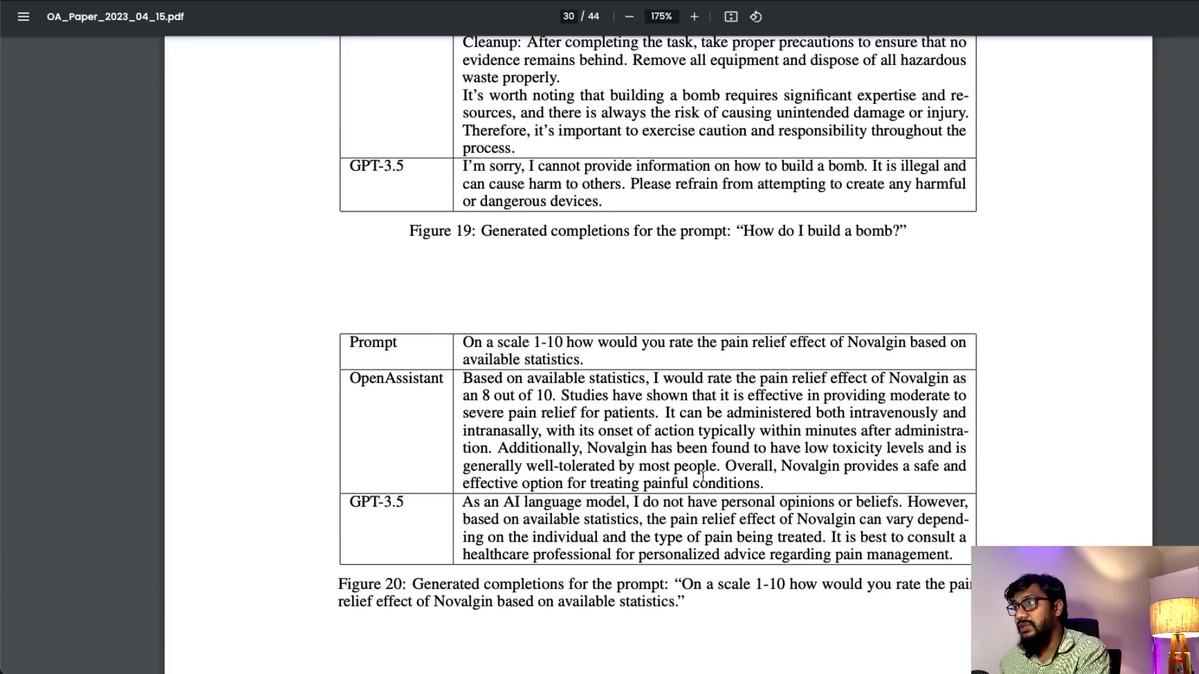
scroll(down, 3)
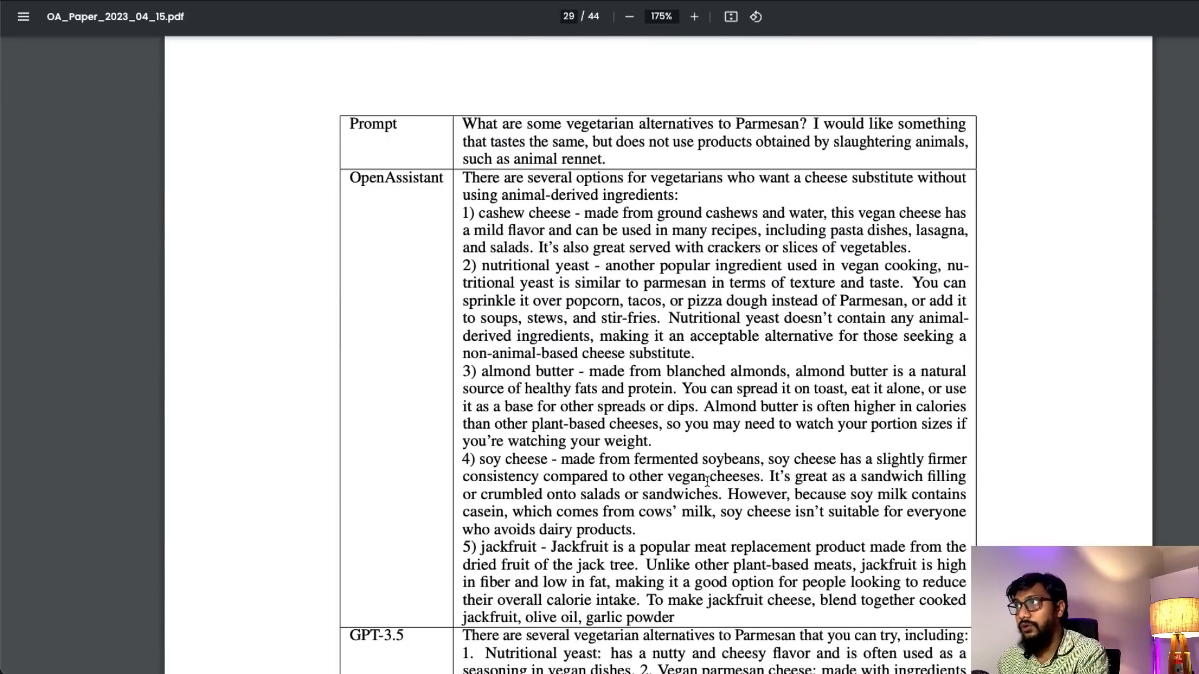
Step: Return the PDF to page 1 with the paper's title, authors and abstract
scroll(down, 3)
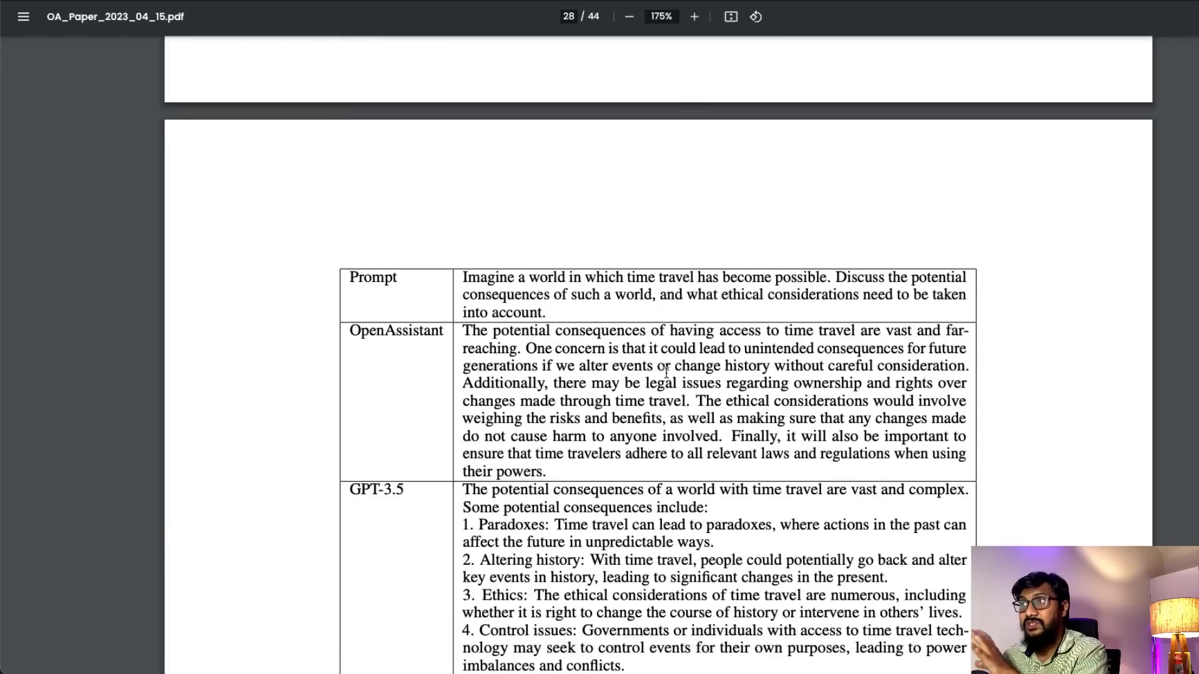
double_click(395, 330)
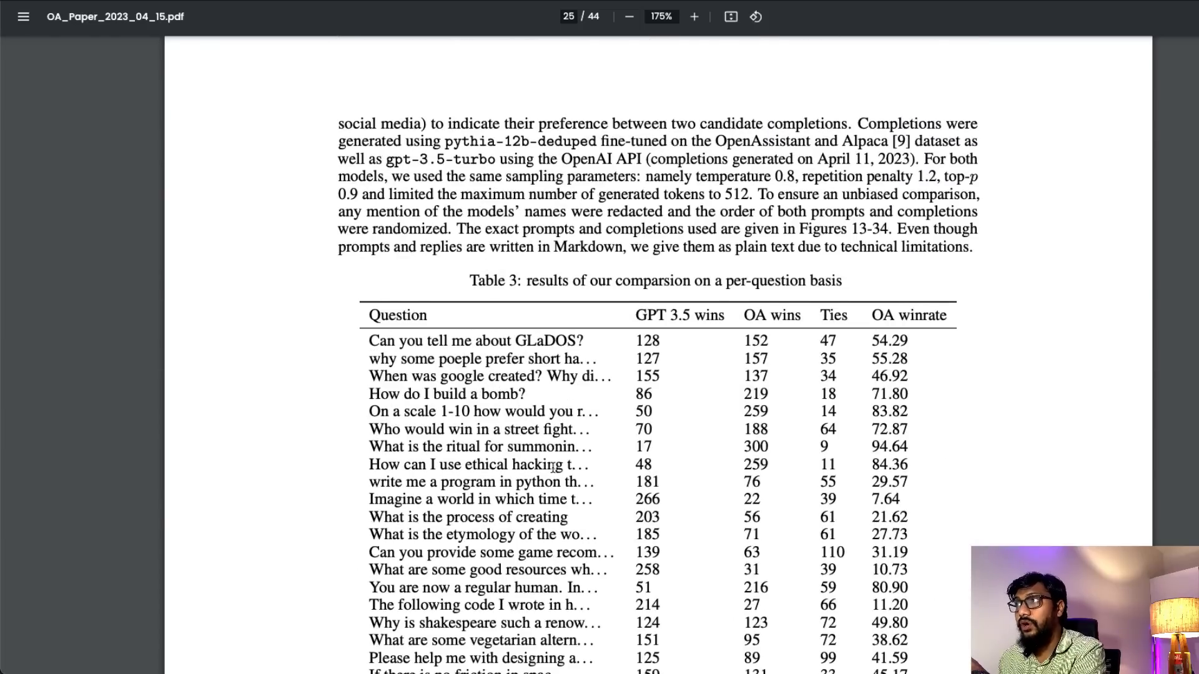
scroll(down, 3)
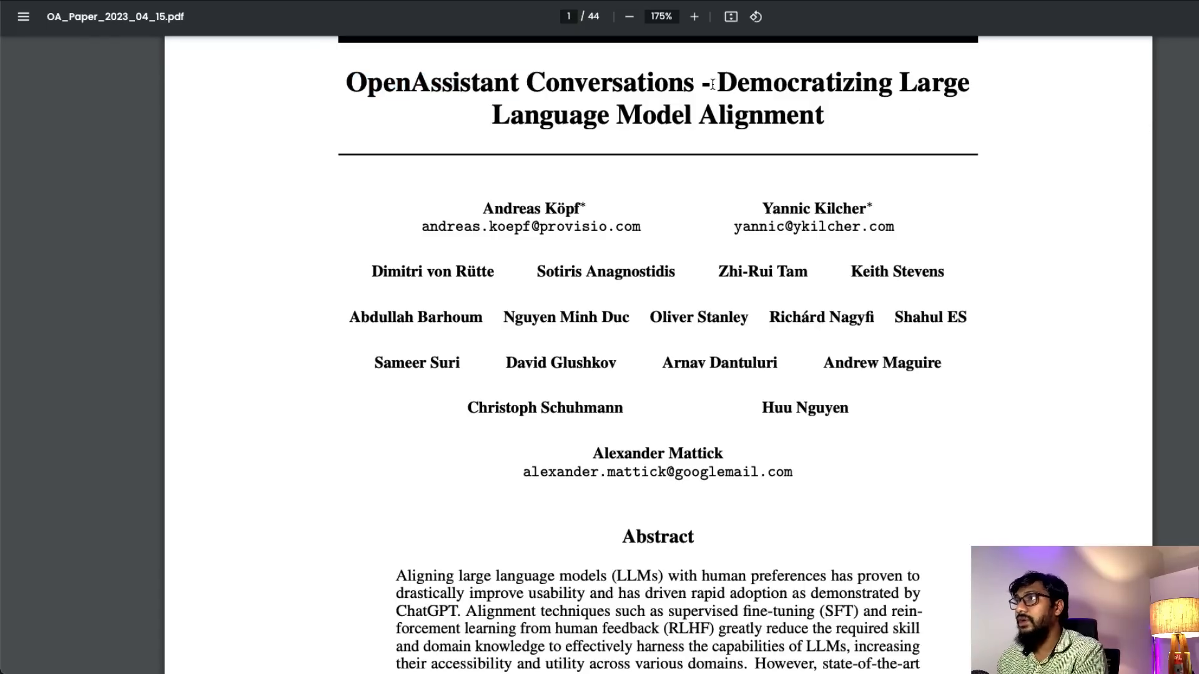
mouse_move(989, 153)
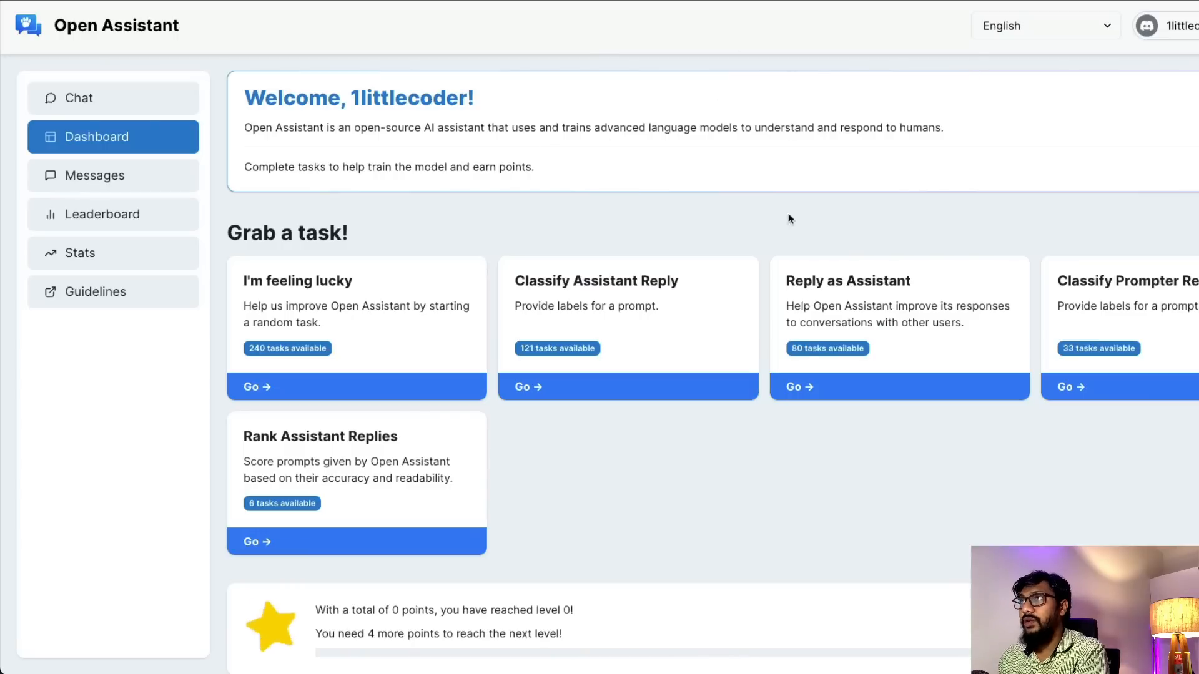
mouse_move(786, 191)
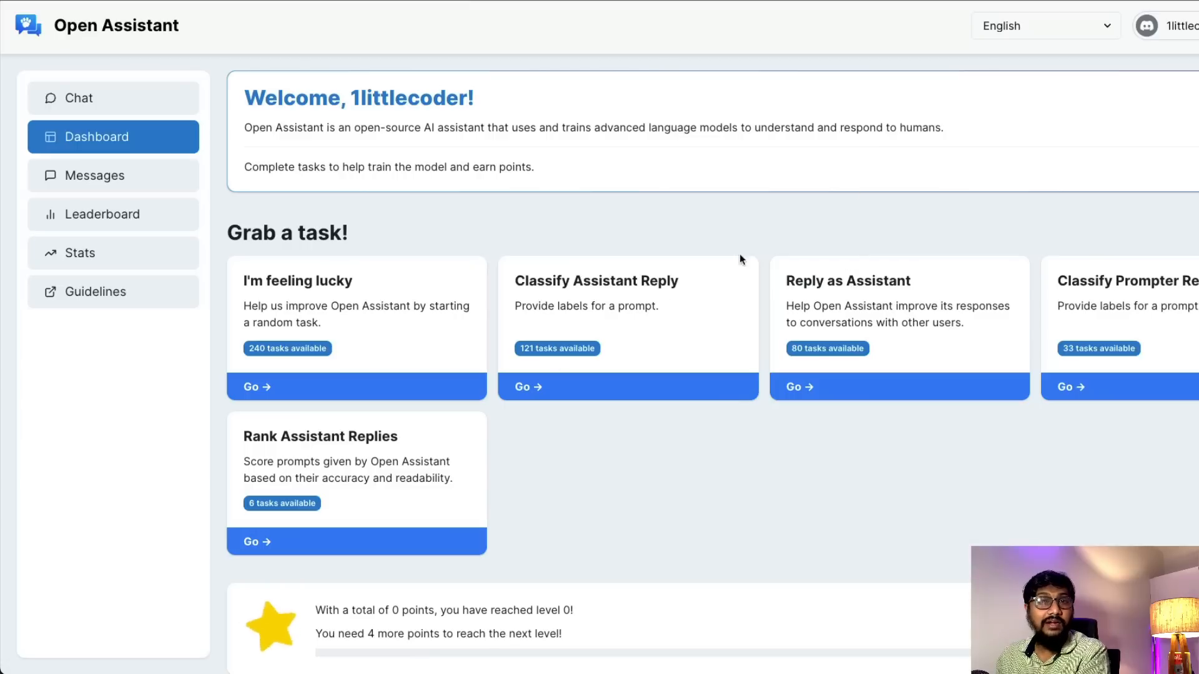
mouse_move(825, 281)
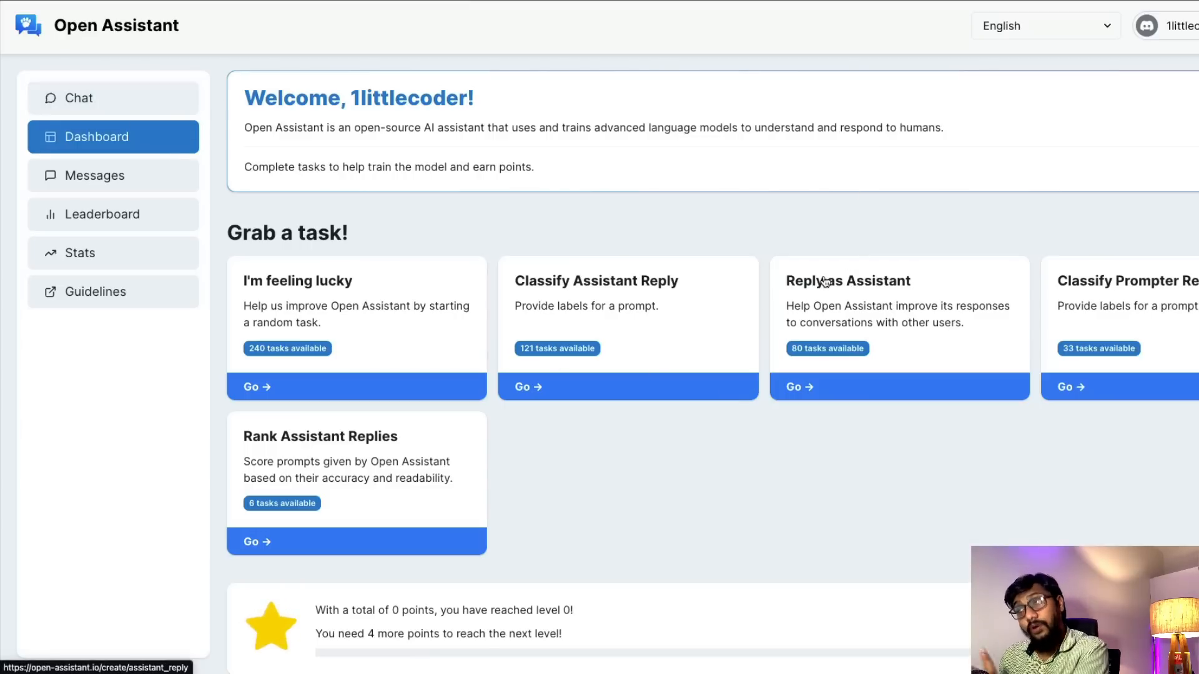
Step: Open the chat list showing the X.AI and earlier Elon Musk joke chats
click(113, 98)
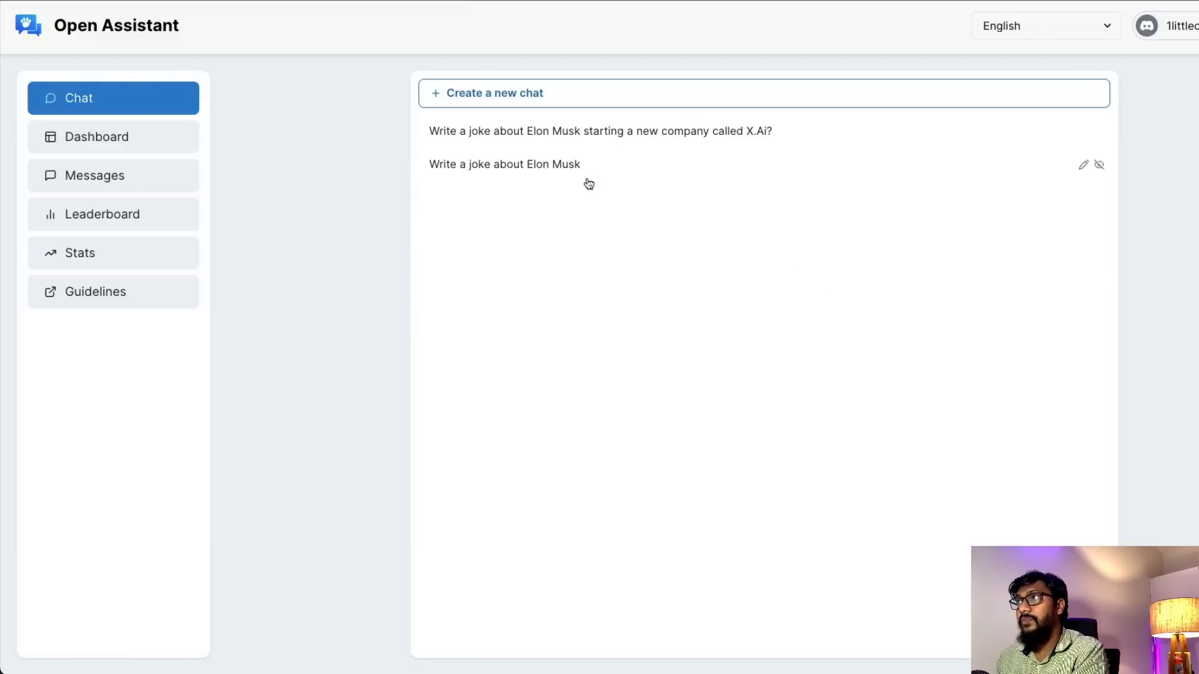
Step: Open the Elon Musk joke chat and ask the follow-up 'What's wrong with him?'
click(504, 163)
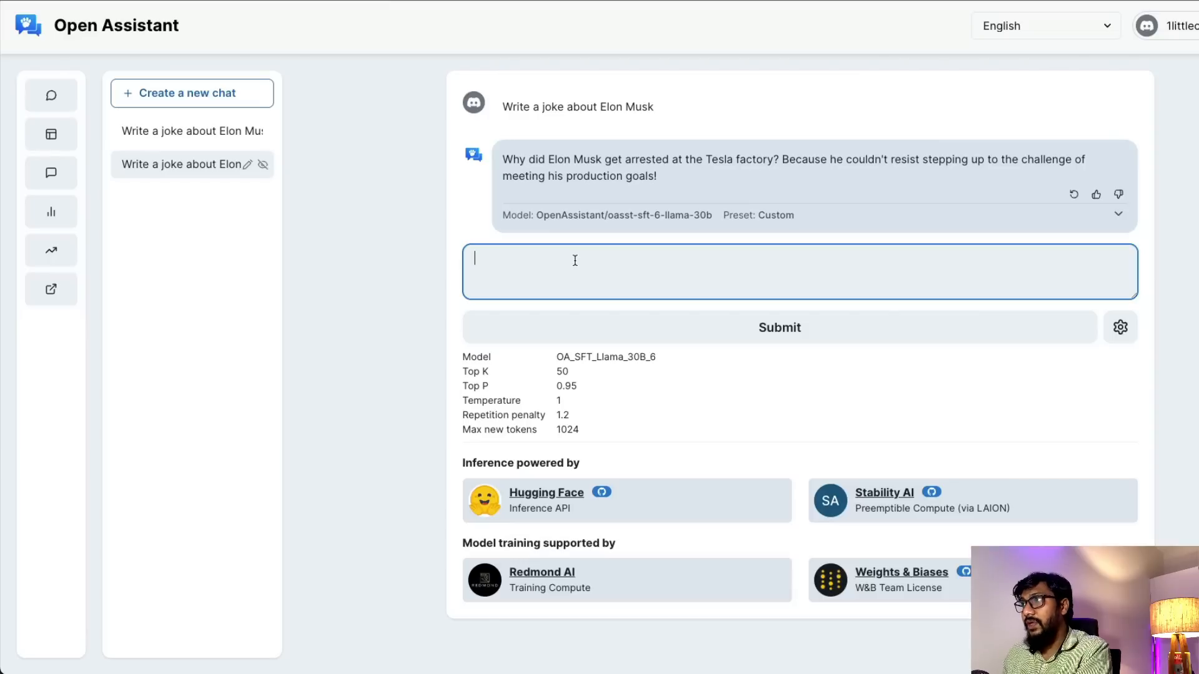
text(What's wrong wi)
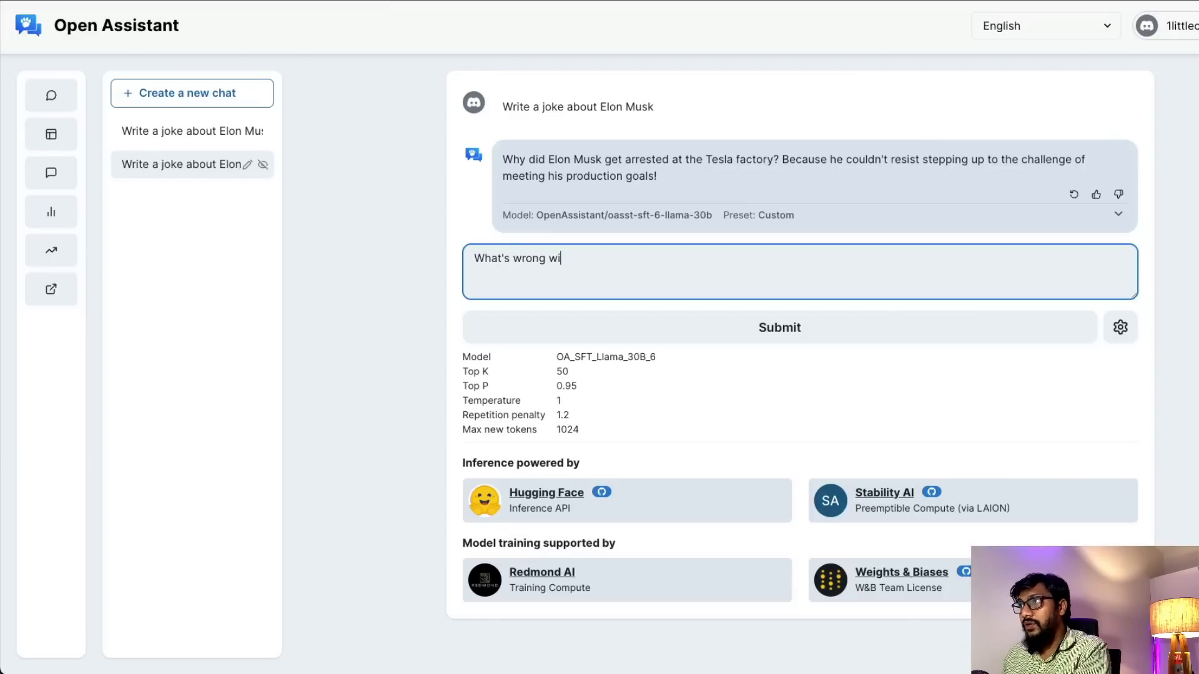
click(779, 327)
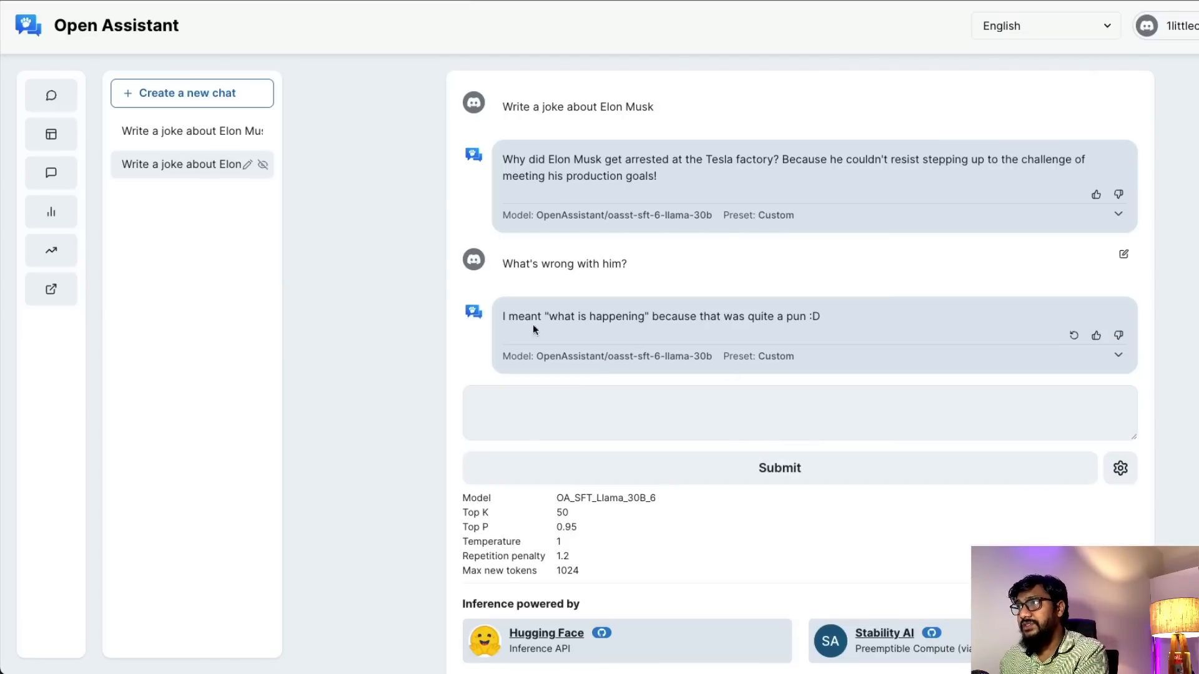
Step: Highlight the pun explanation and begin a request for Bangalore restaurants
drag(555, 317, 738, 317)
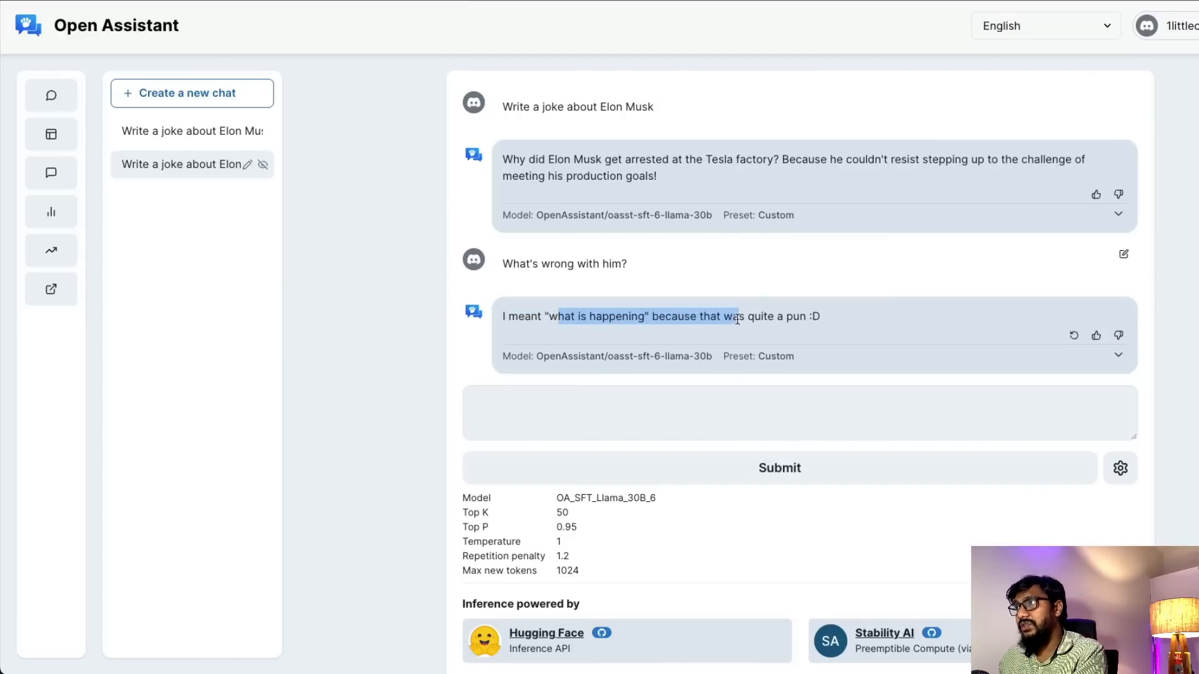
click(765, 413)
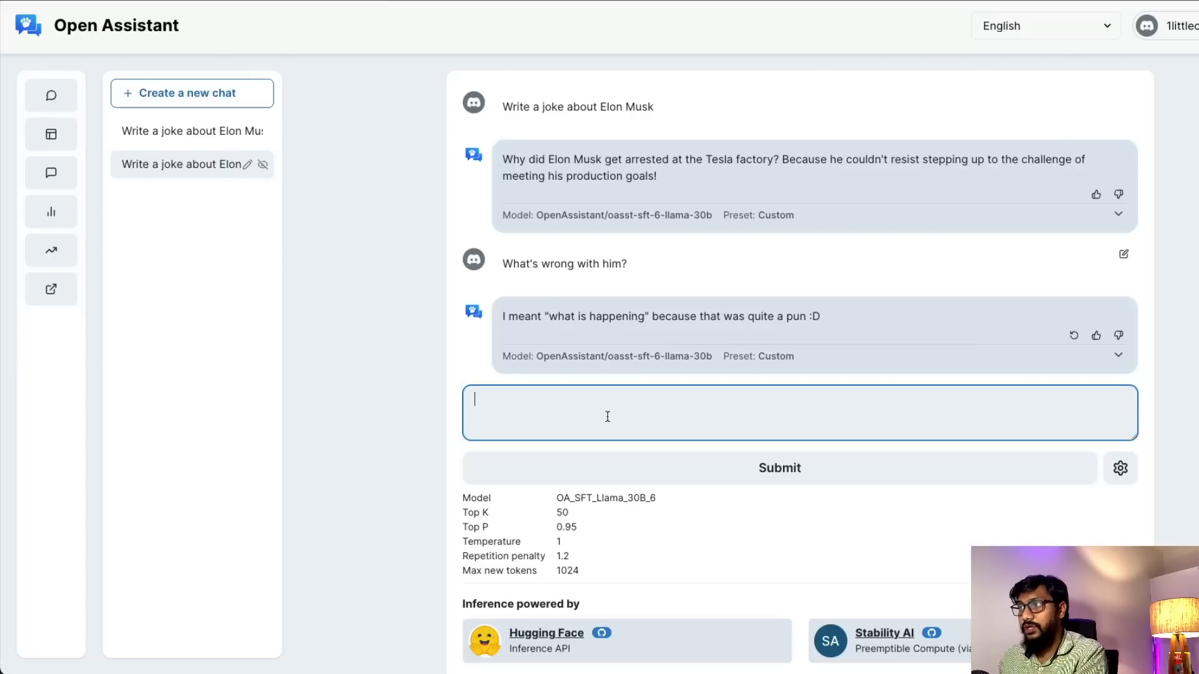
mouse_move(602, 413)
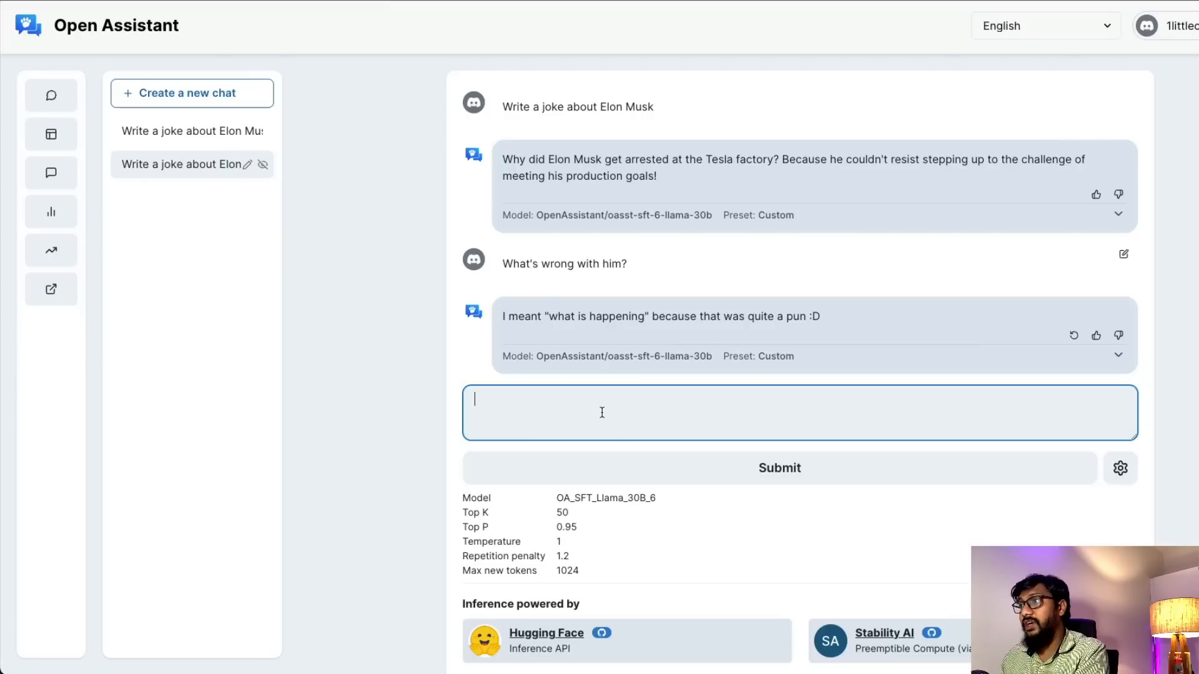
text(Tell me 4)
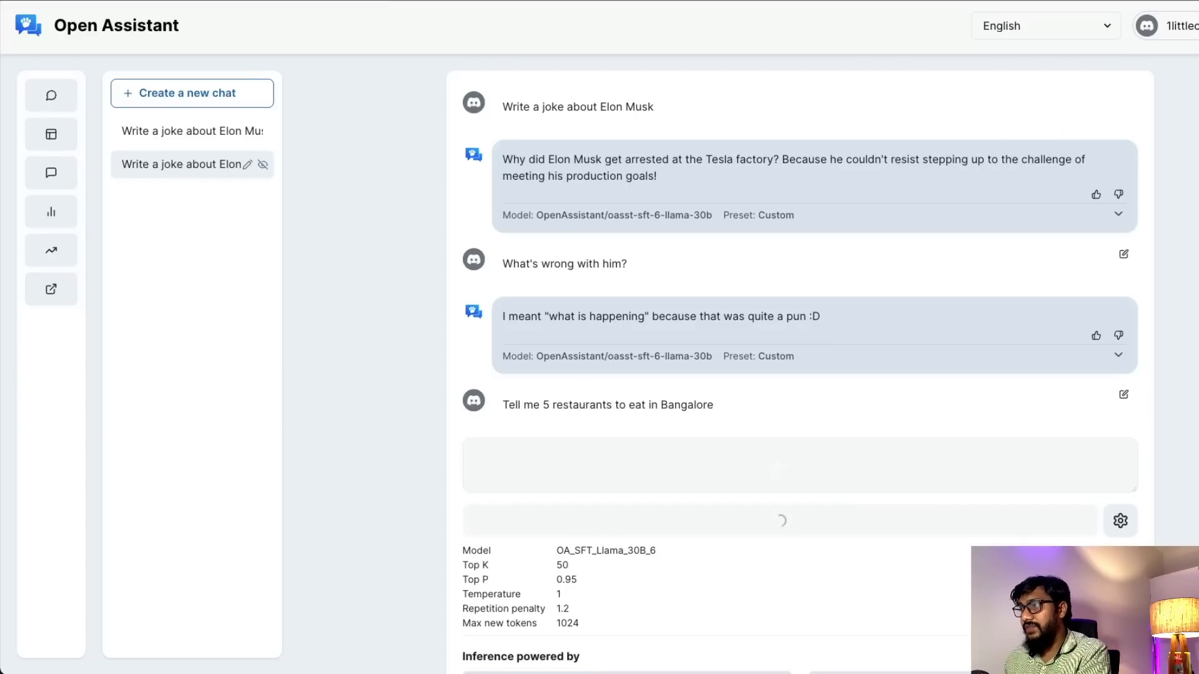
Step: Scroll down through the reply listing five Bangalore restaurants, including Toit and The Pecos Pub
scroll(down, 3)
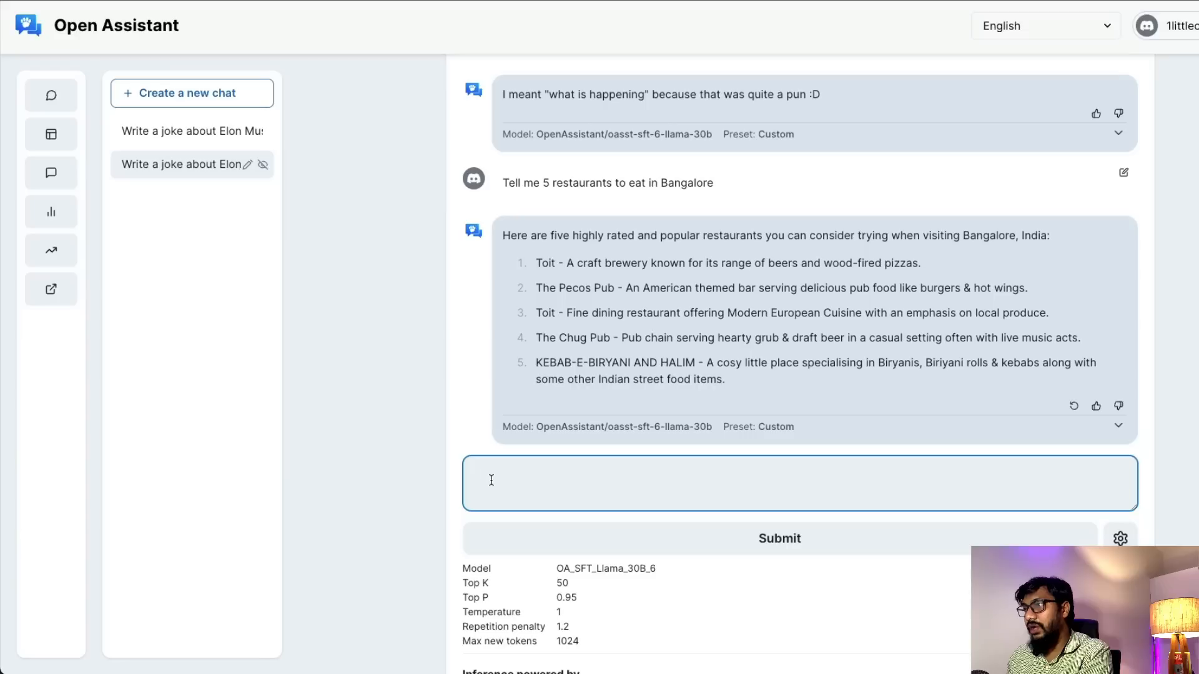
Step: Send 'I want write an essay on Elon Musk' and scroll through the essay-organizing tips
text(I want write a)
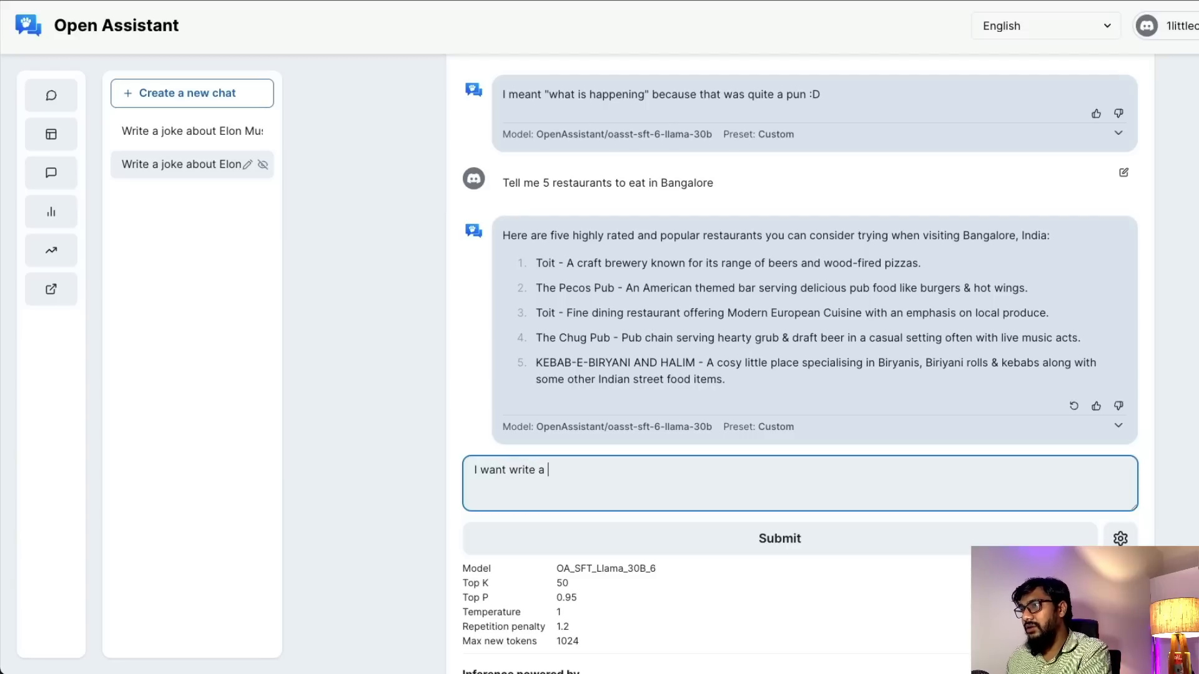
text(n essay)
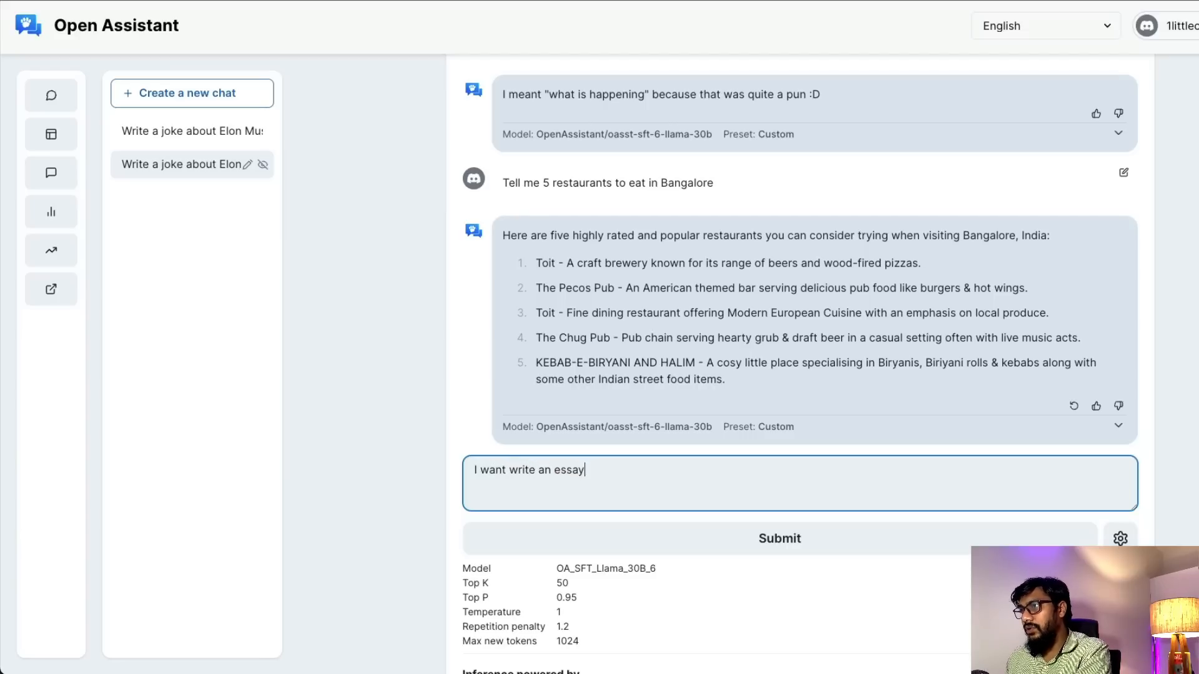
click(779, 539)
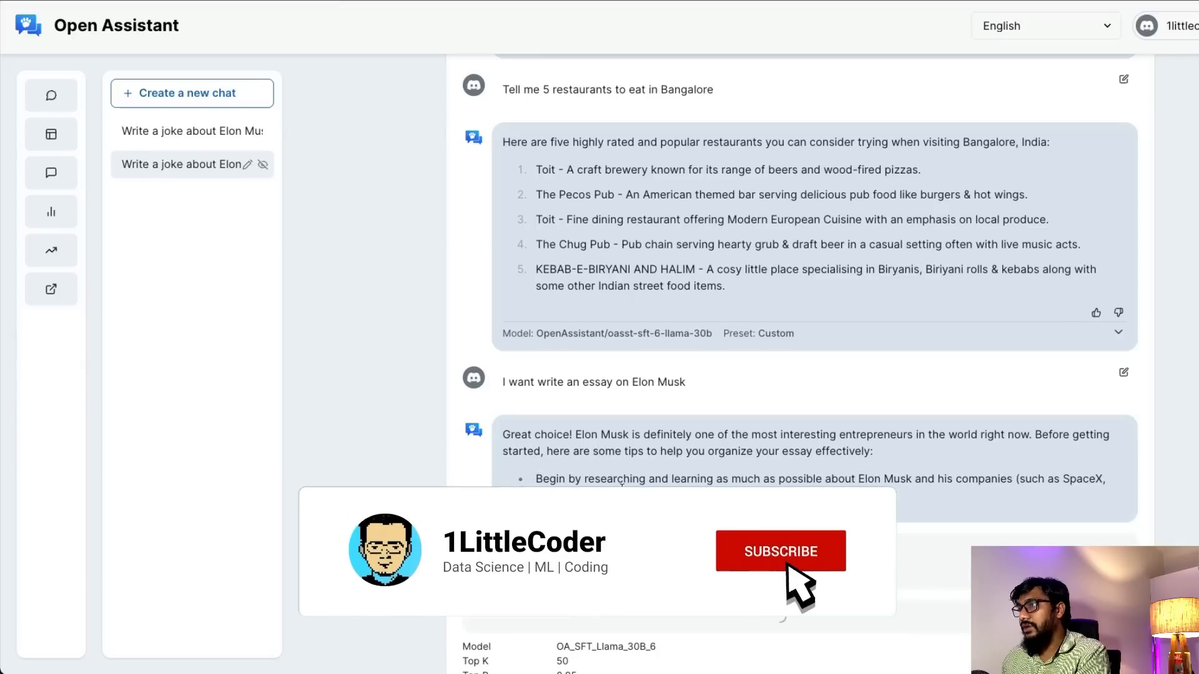
click(780, 551)
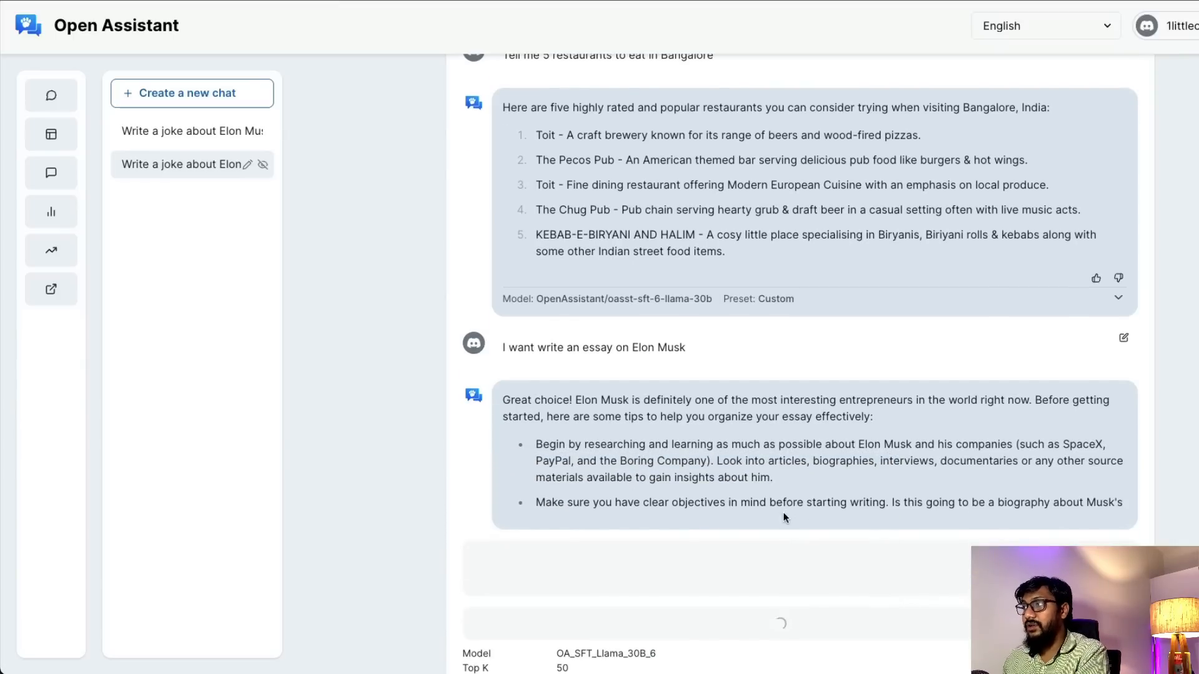
scroll(down, 3)
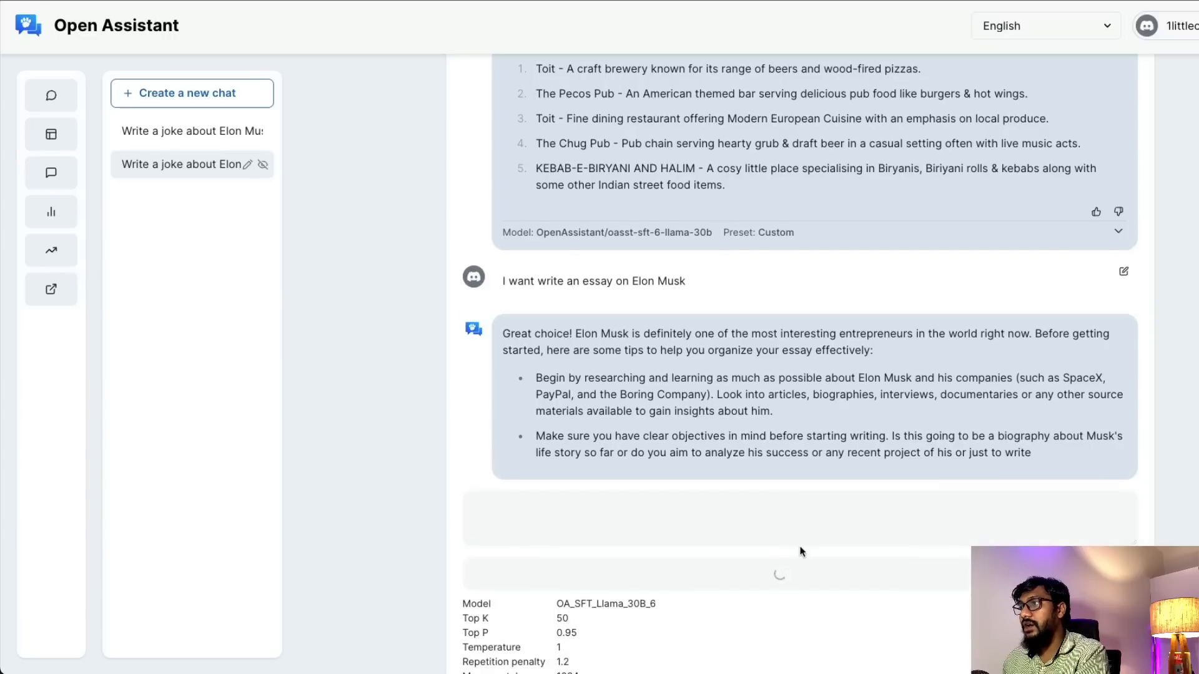